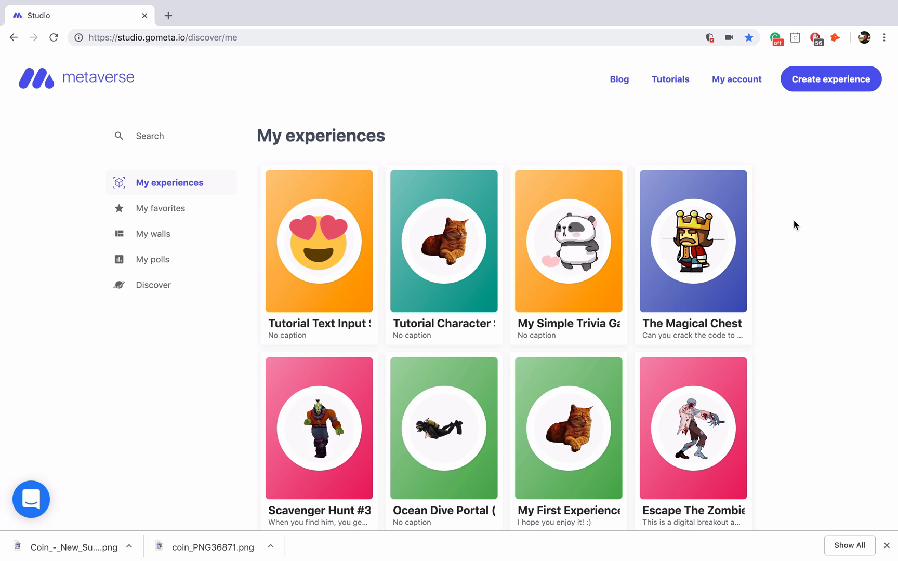
Step: Create a new experience from the My experiences page
left_click(832, 79)
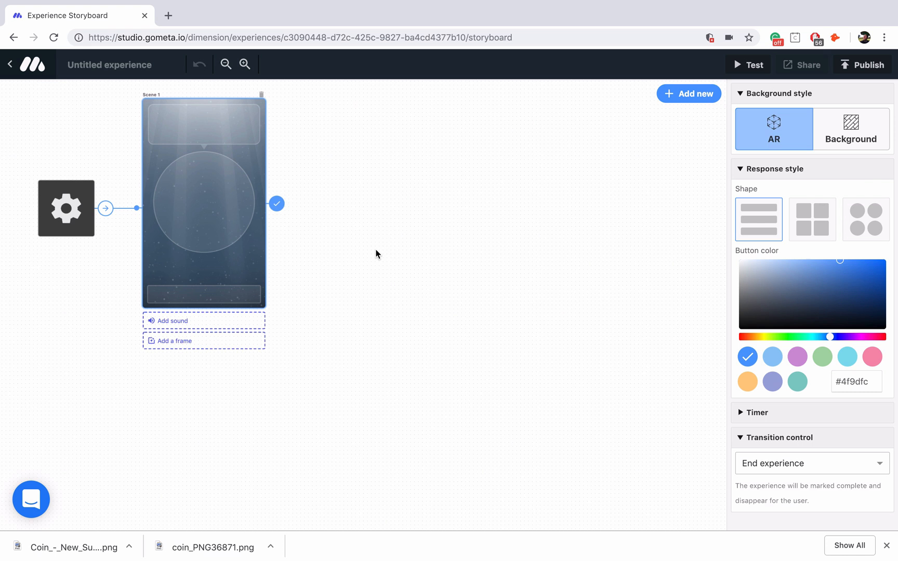
Step: Write Scene 1's dialogue 'Item Scenes' and add the acorn character
left_click(203, 124)
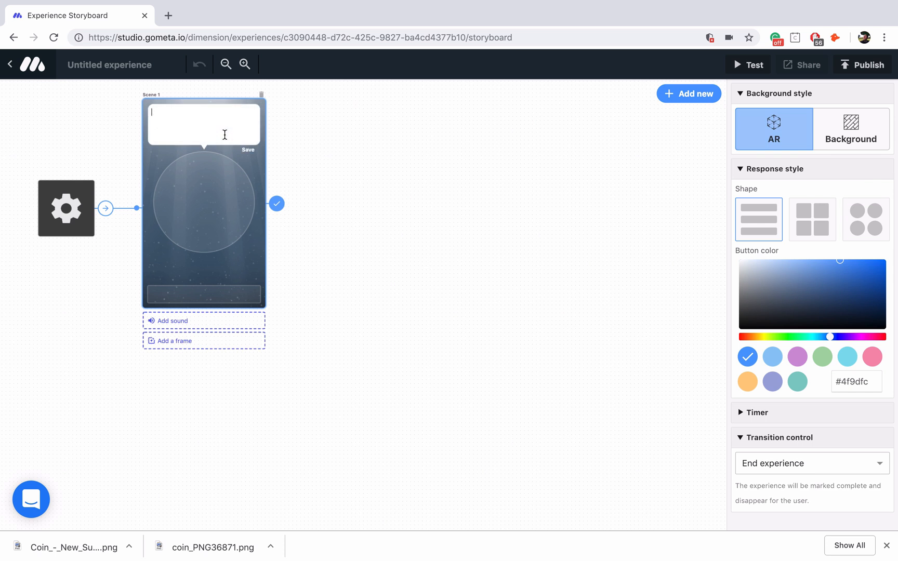
type("Item Scene")
type("acorn")
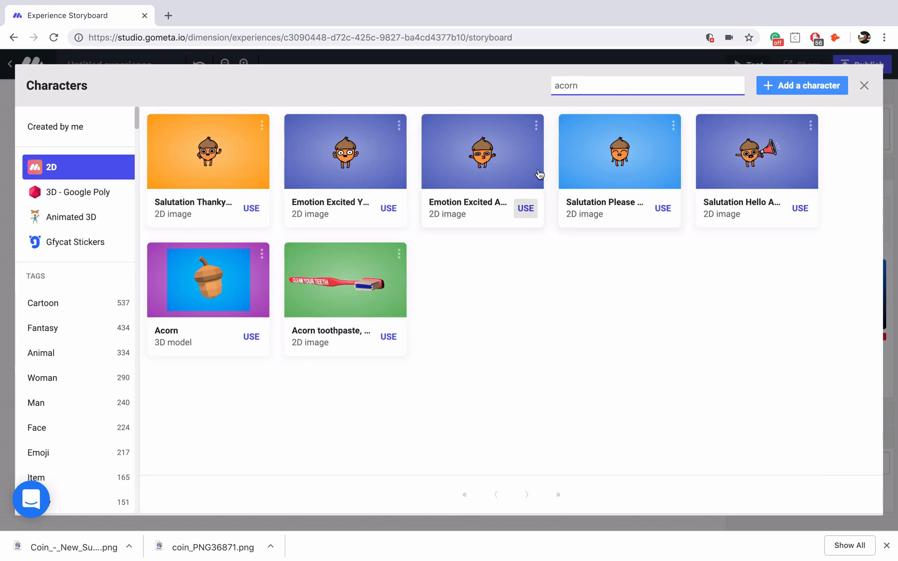
left_click(526, 208)
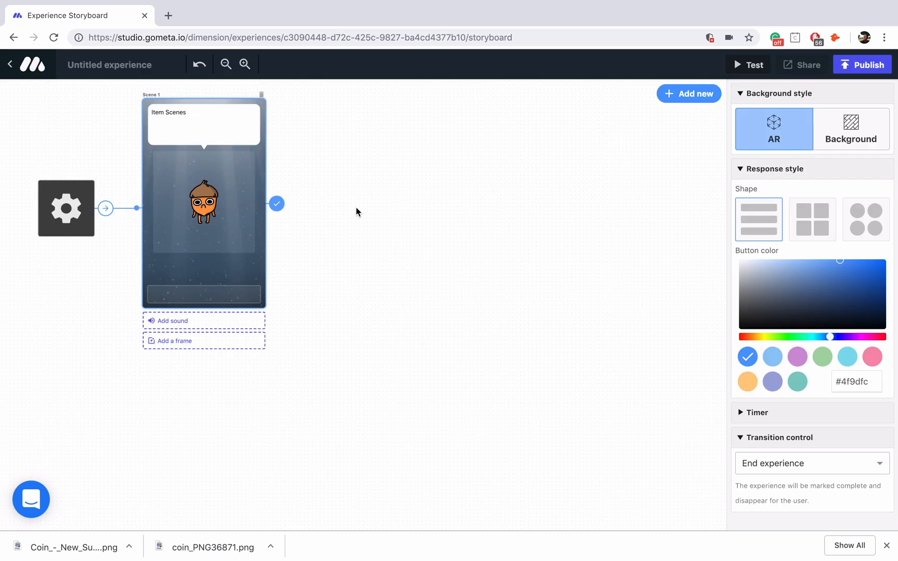
mouse_move(350, 222)
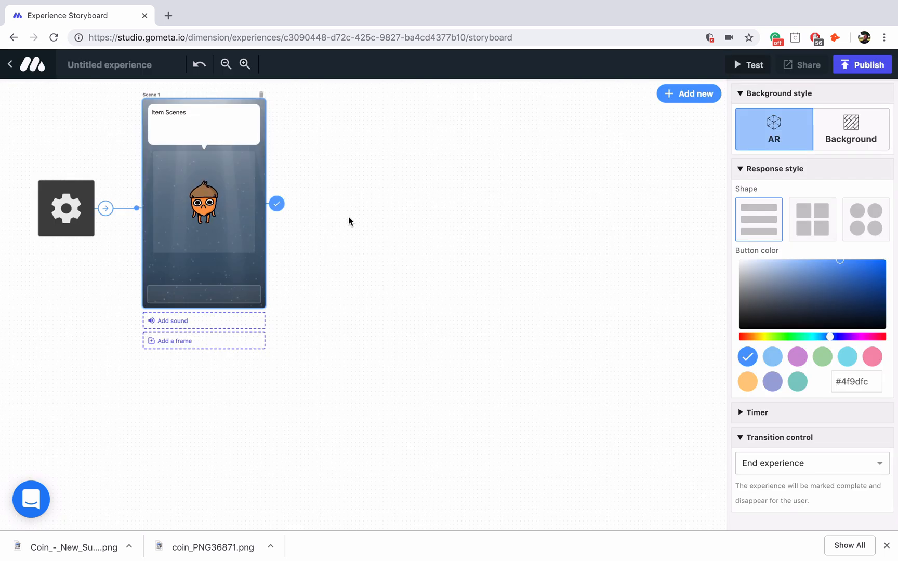
Step: Add response buttons to Scene 1, labelling the first one 'Give Item'
left_click(204, 294)
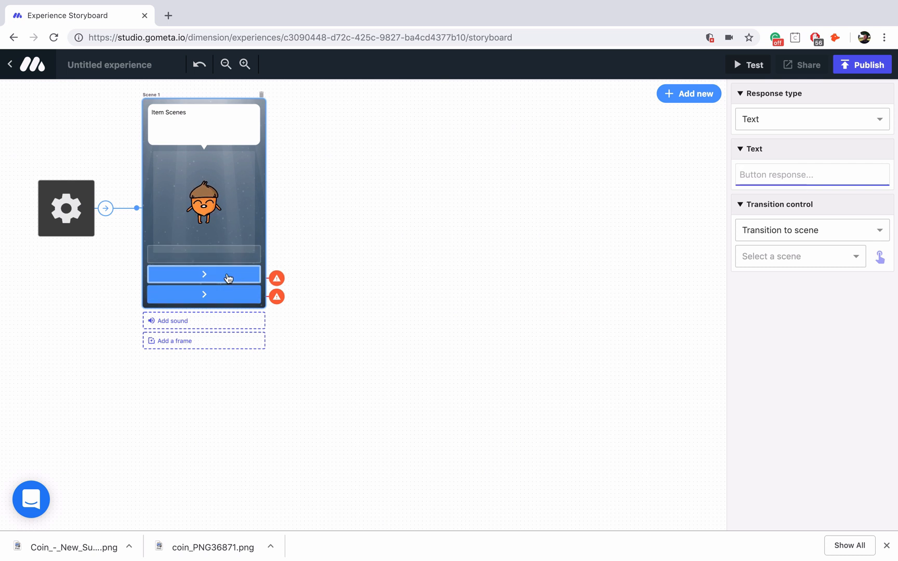
type("Give")
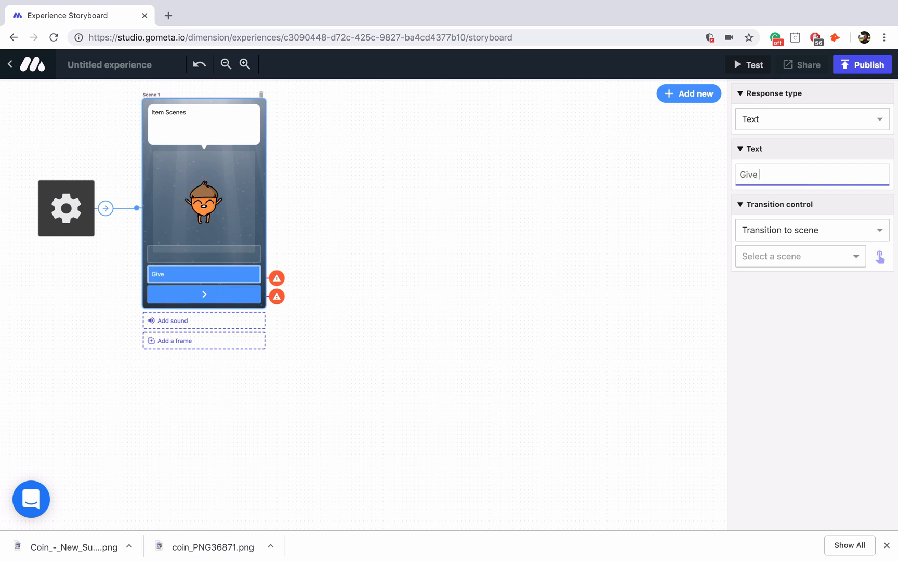
type("Item")
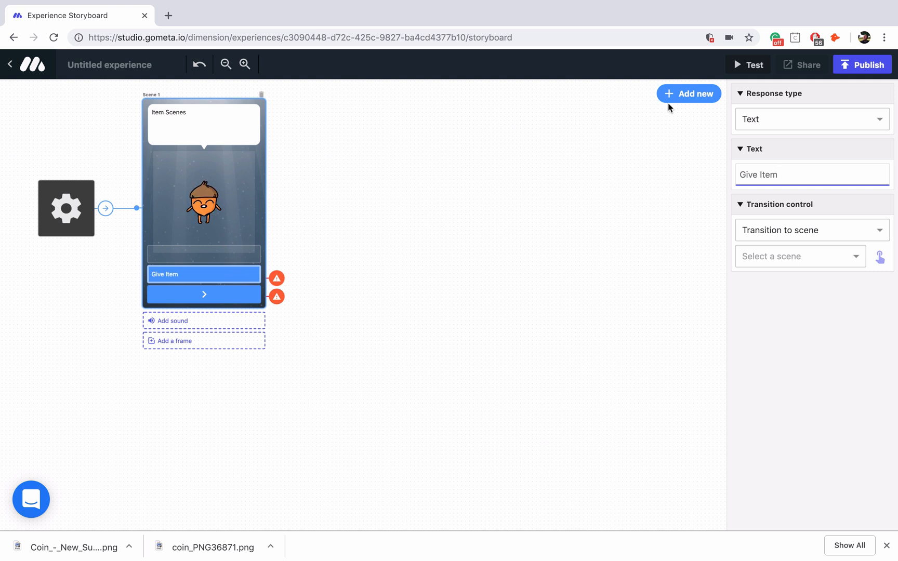
Step: Add a Give item scene as Scene 2 and route the Give Item response to it
left_click(689, 94)
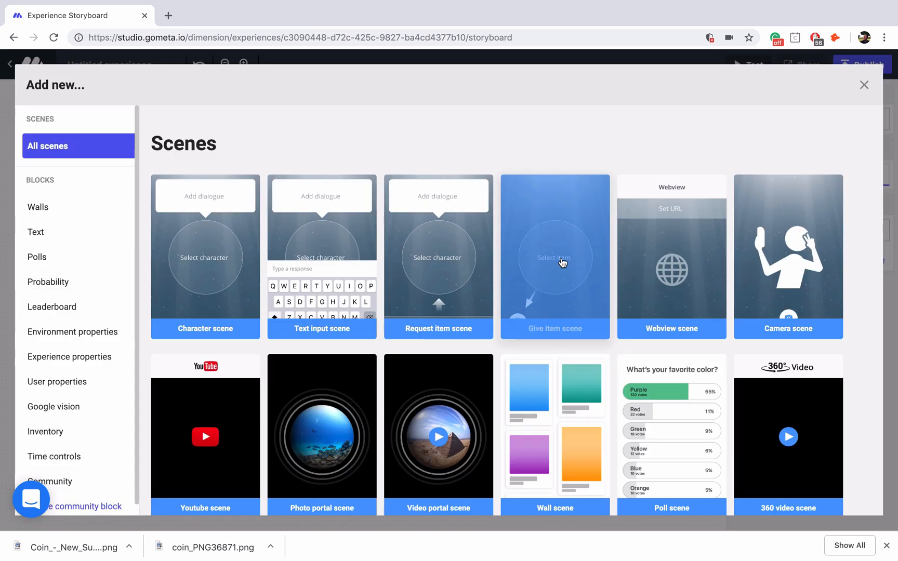
left_click(555, 258)
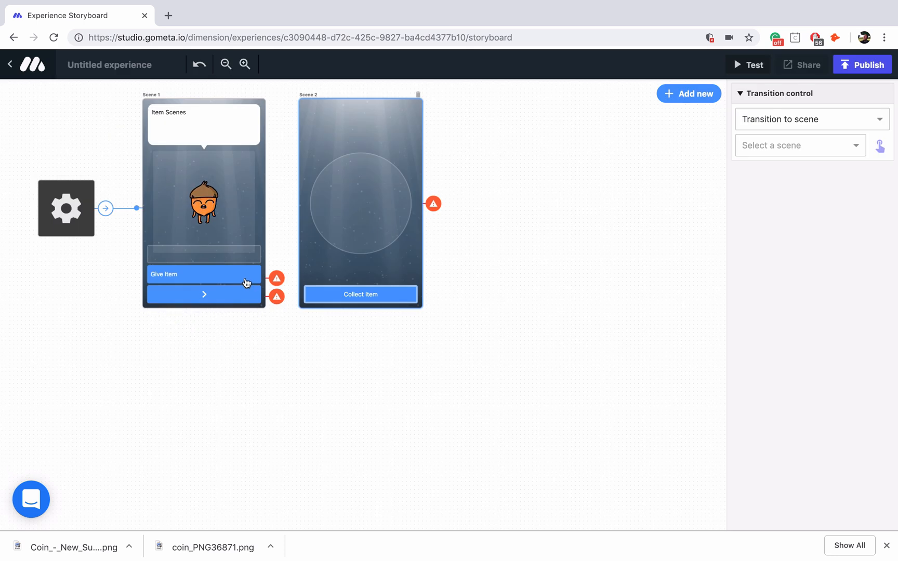
left_click(203, 274)
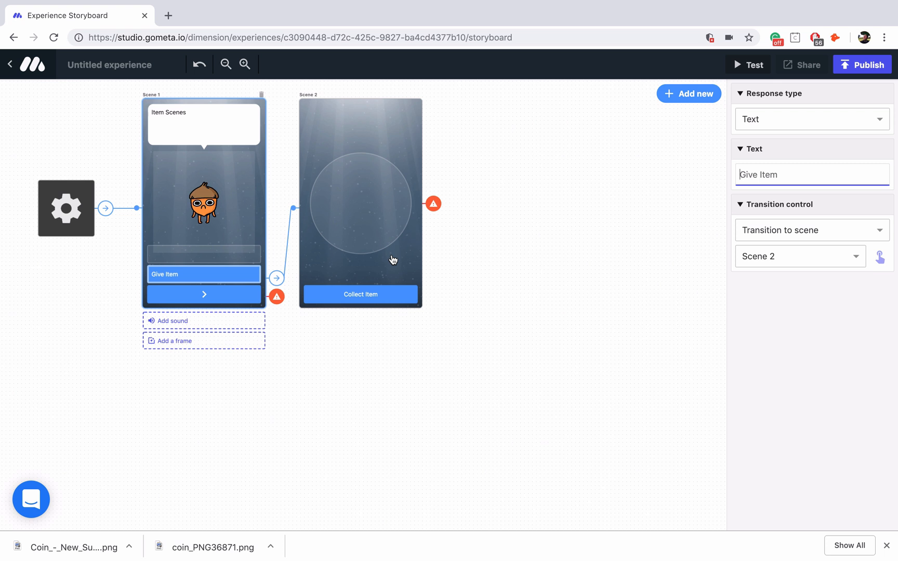
mouse_move(370, 218)
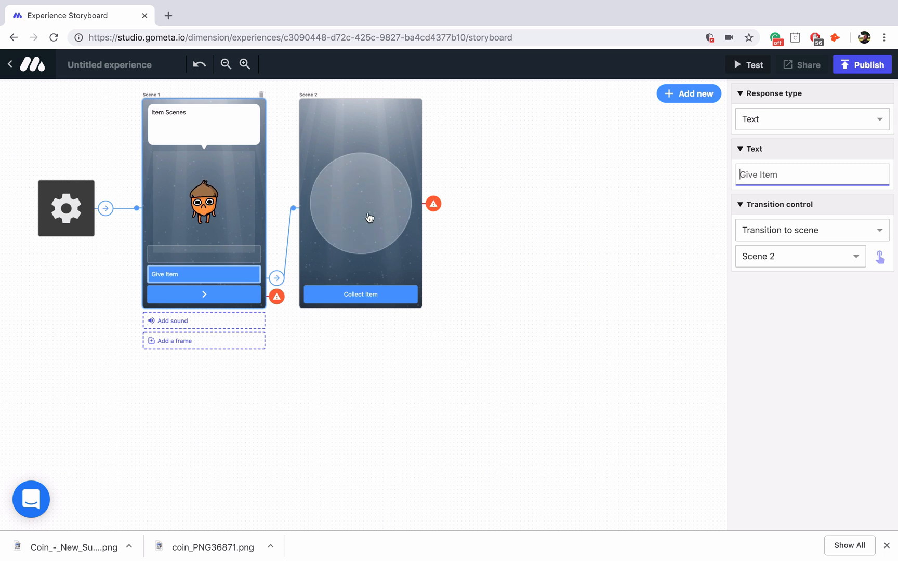
mouse_move(387, 301)
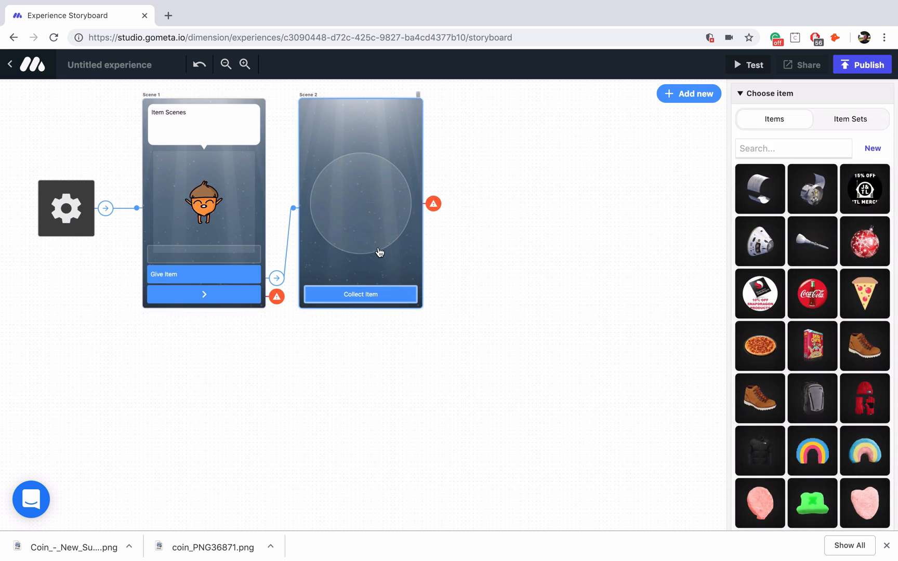
mouse_move(384, 224)
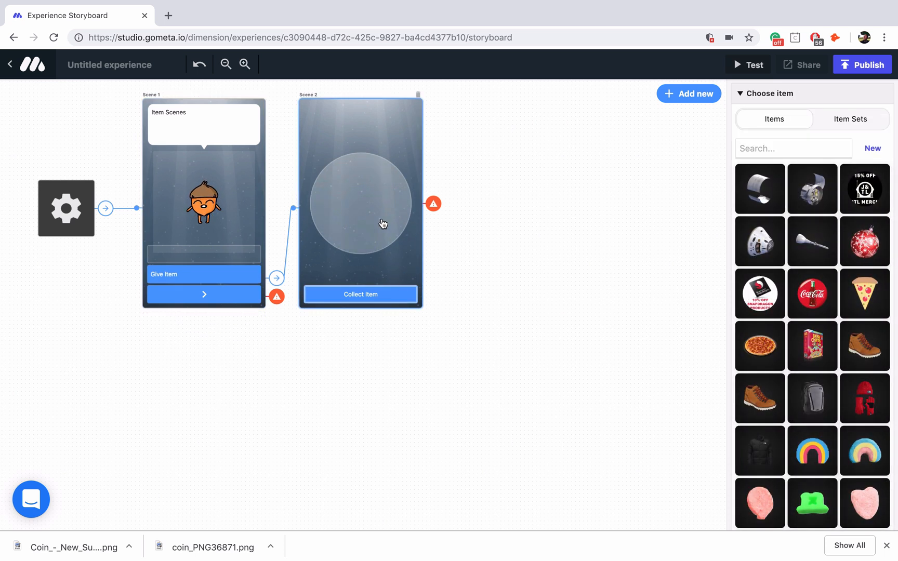
mouse_move(371, 189)
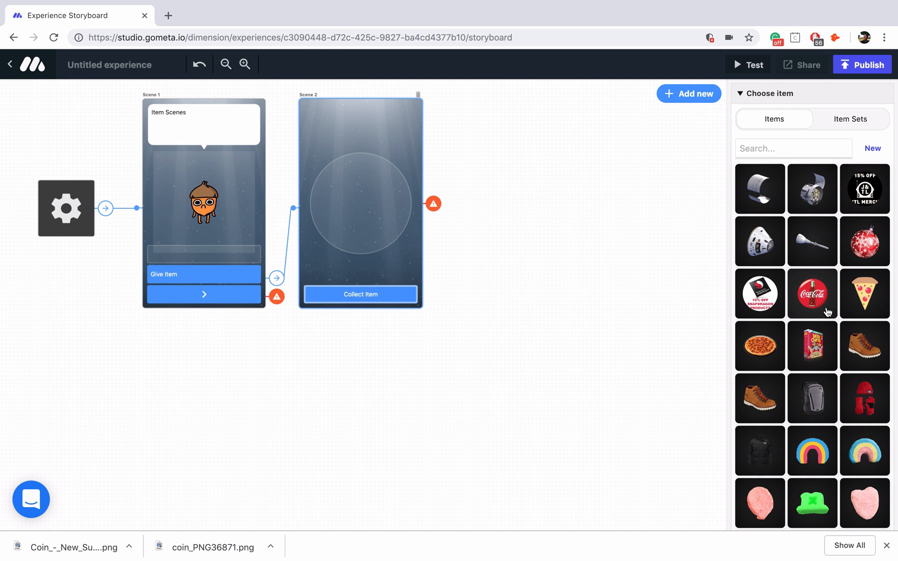
mouse_move(839, 128)
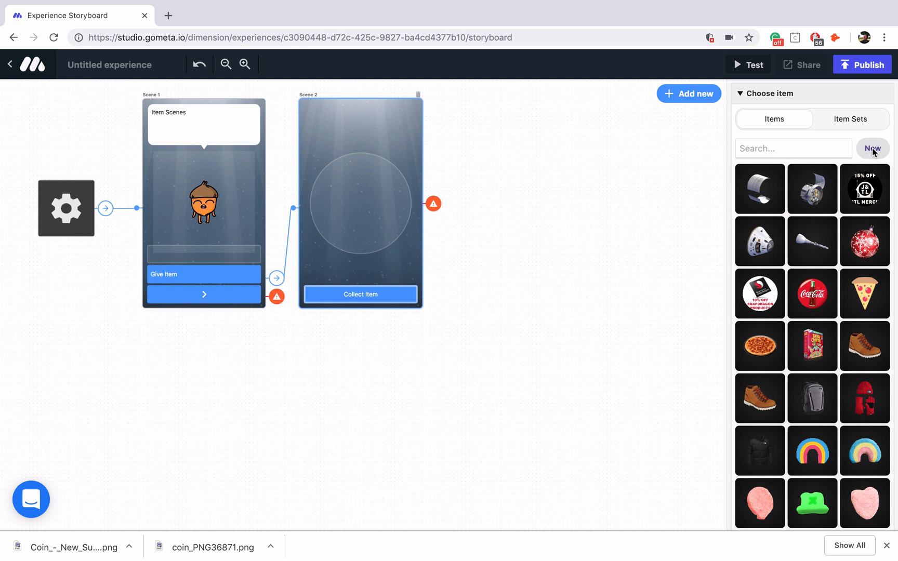
Step: Create a new item named 'Gold Coin' using the gold_coin.png picture
left_click(873, 149)
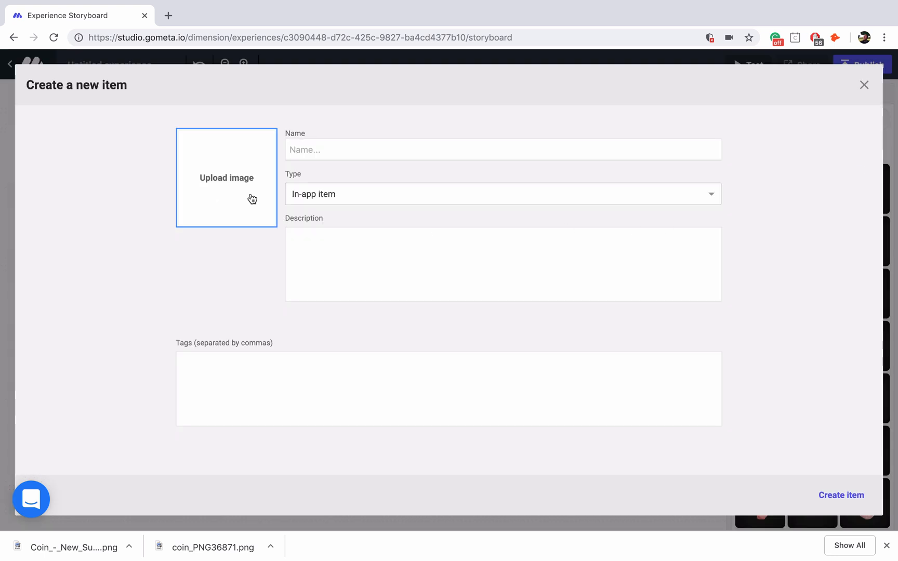
left_click(227, 177)
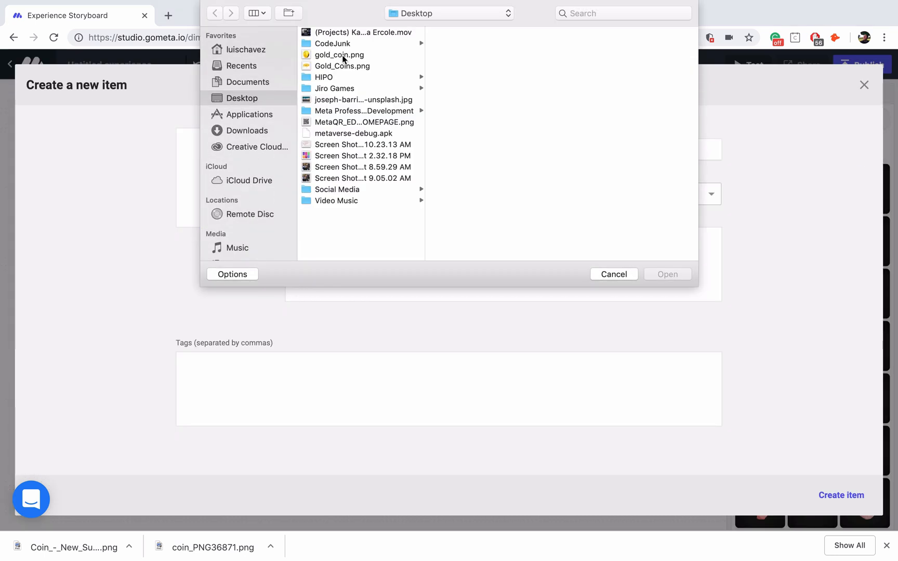
left_click(338, 54)
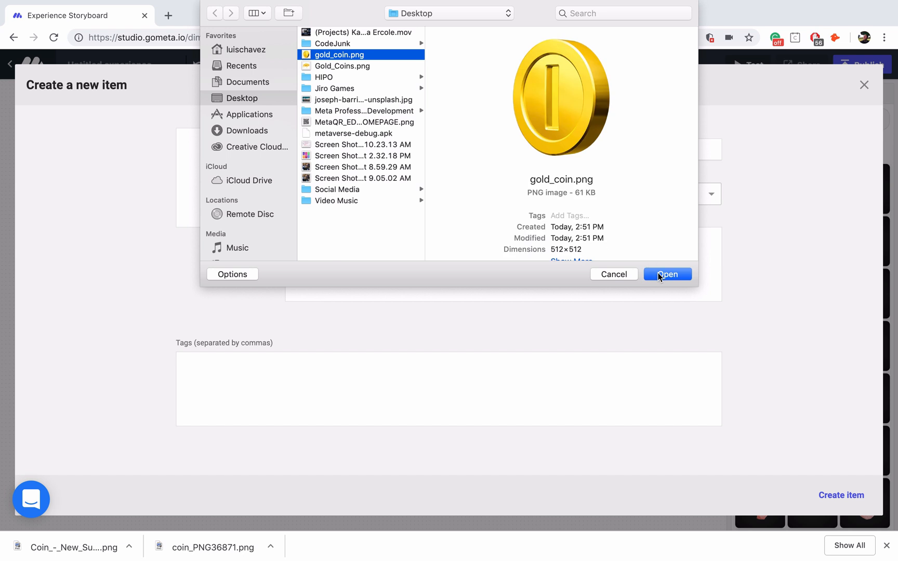
left_click(667, 274)
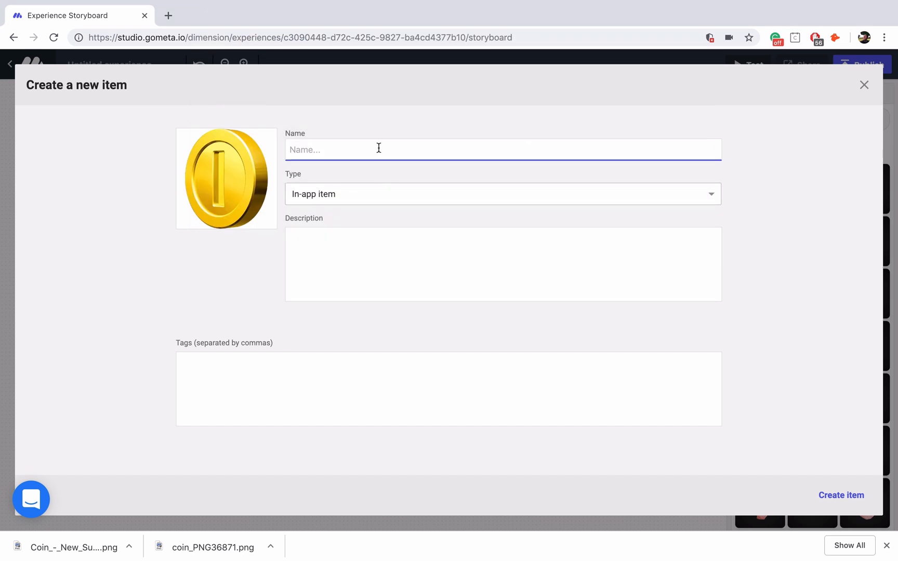
type("Gold Coin")
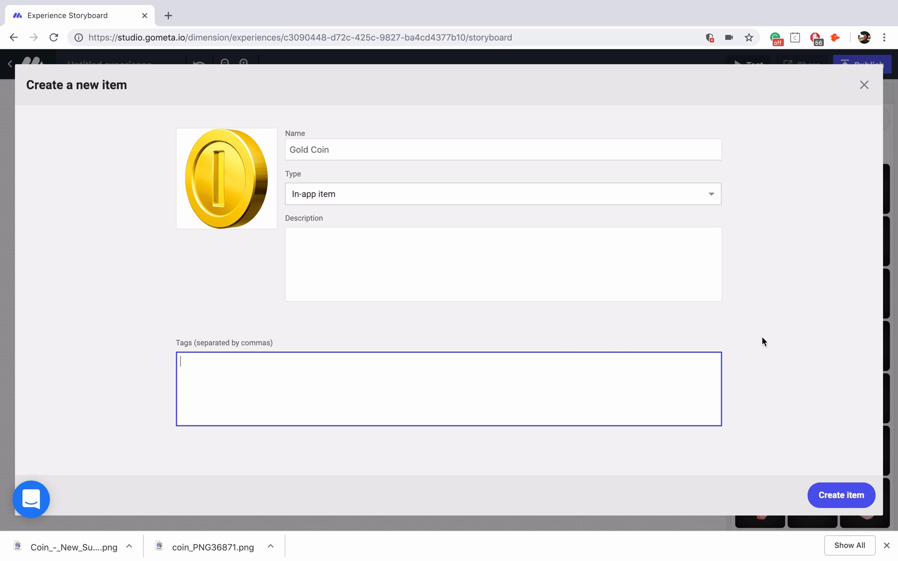
mouse_move(836, 497)
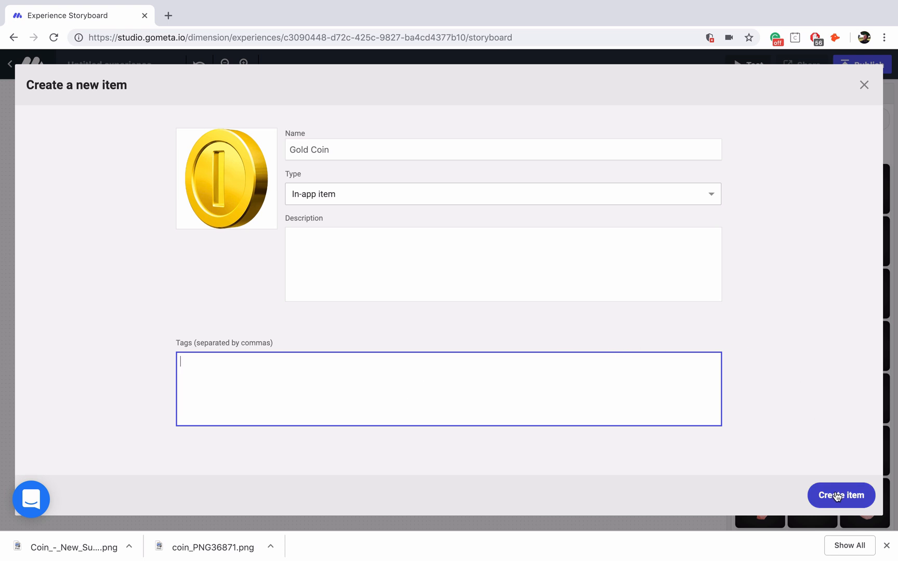
left_click(841, 496)
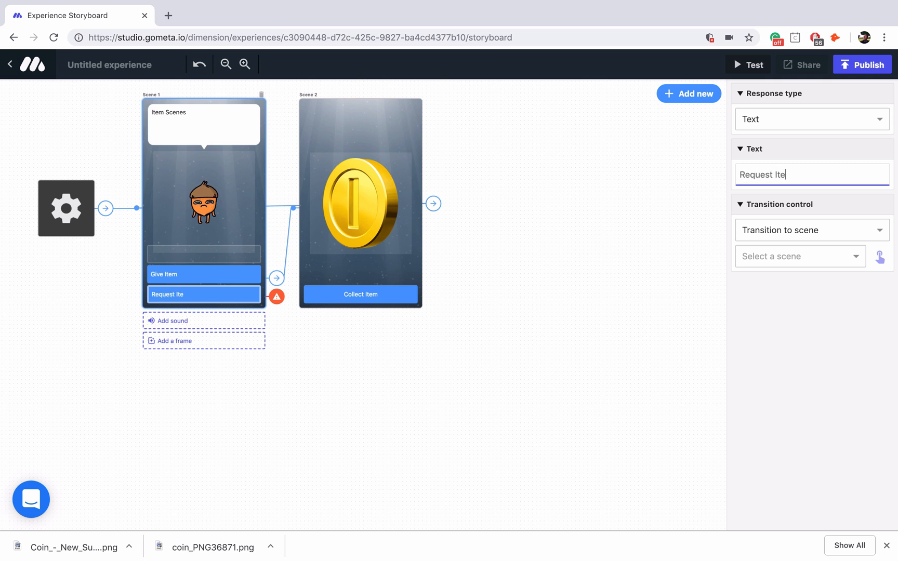
Step: Finish labelling Scene 1's second response 'Request Item'
type("m")
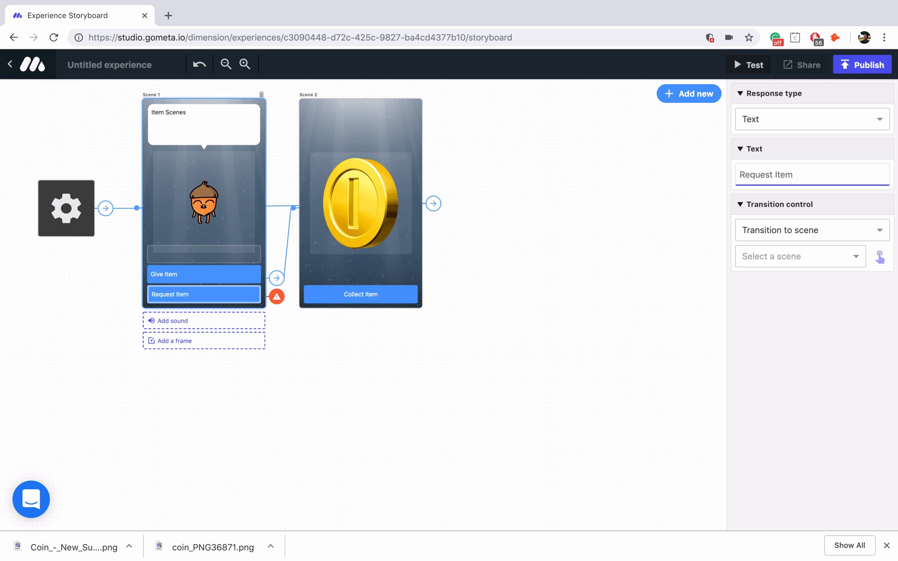
mouse_move(389, 191)
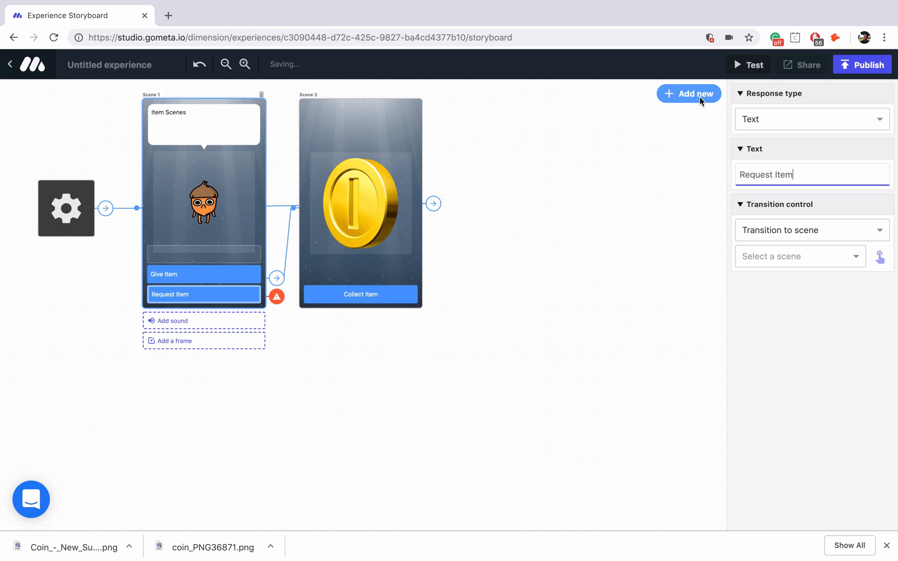
Step: Add a Request item scene with the acorn character as Scene 3
left_click(689, 93)
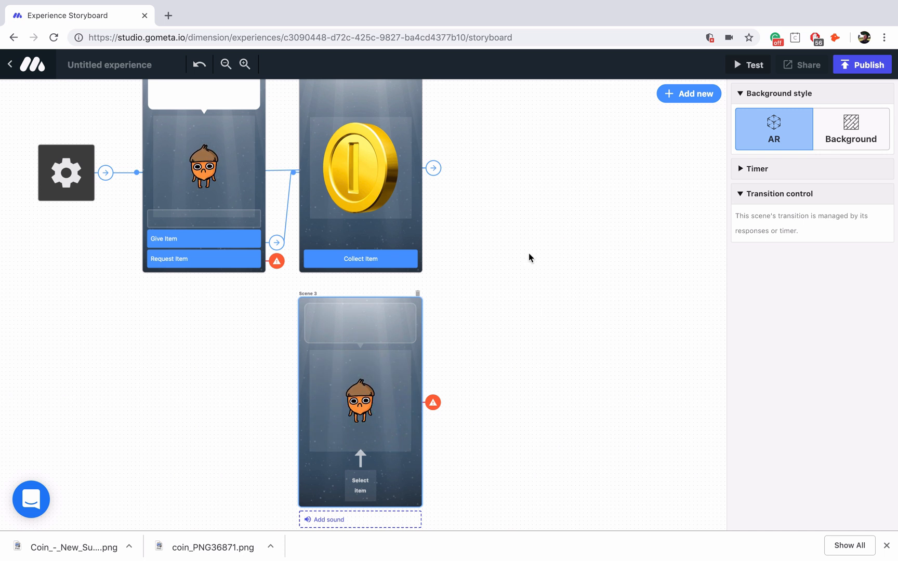
Step: Place a Has item inventory block left of Scene 3 and link the Request Item response to it
left_click(690, 93)
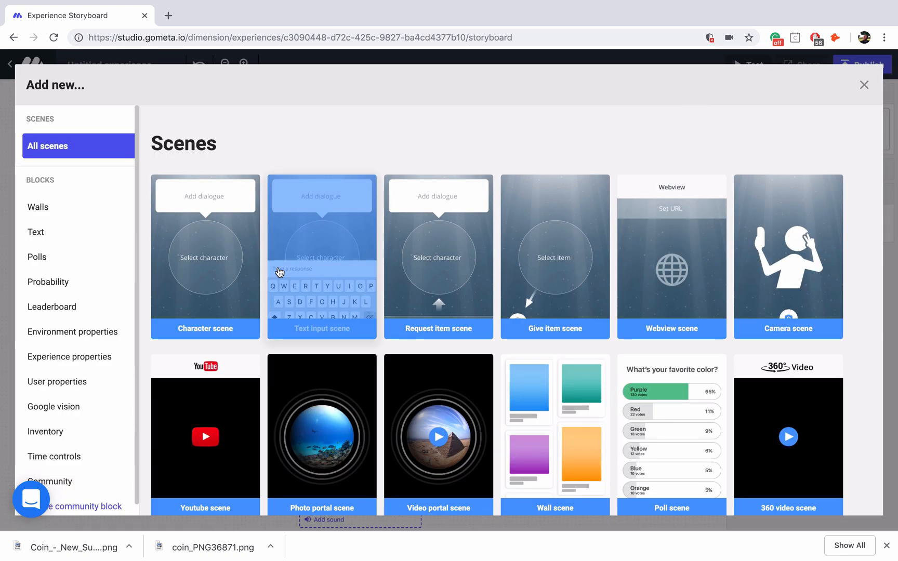
left_click(46, 431)
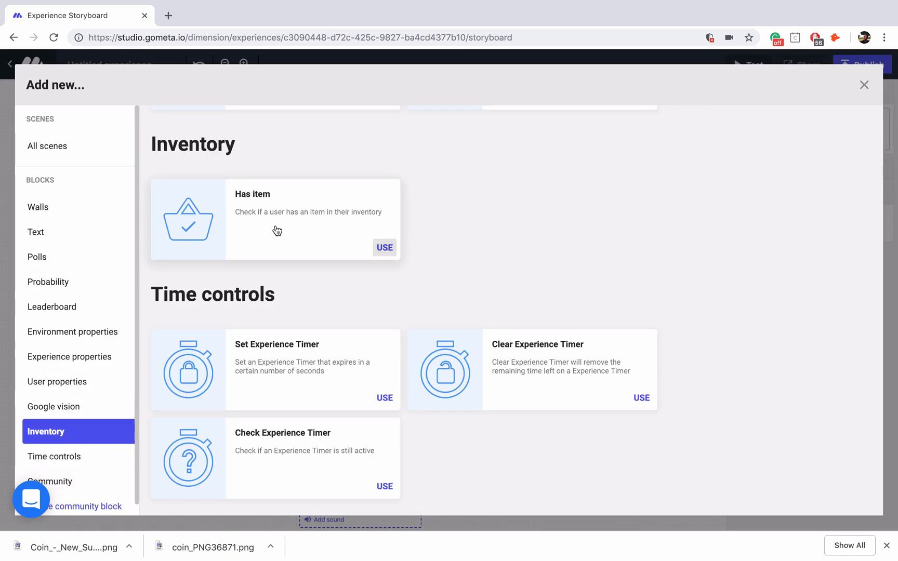
left_click(385, 249)
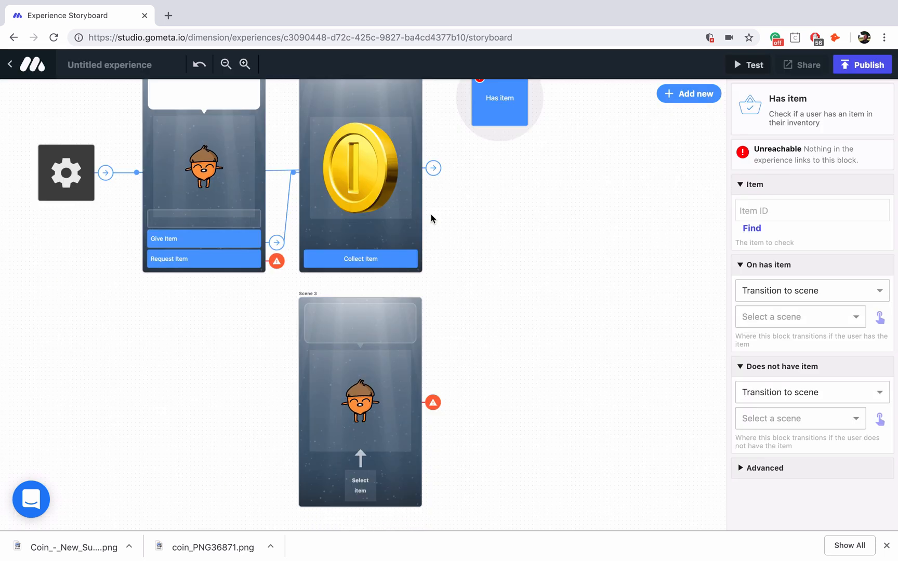
left_click_drag(499, 102, 244, 403)
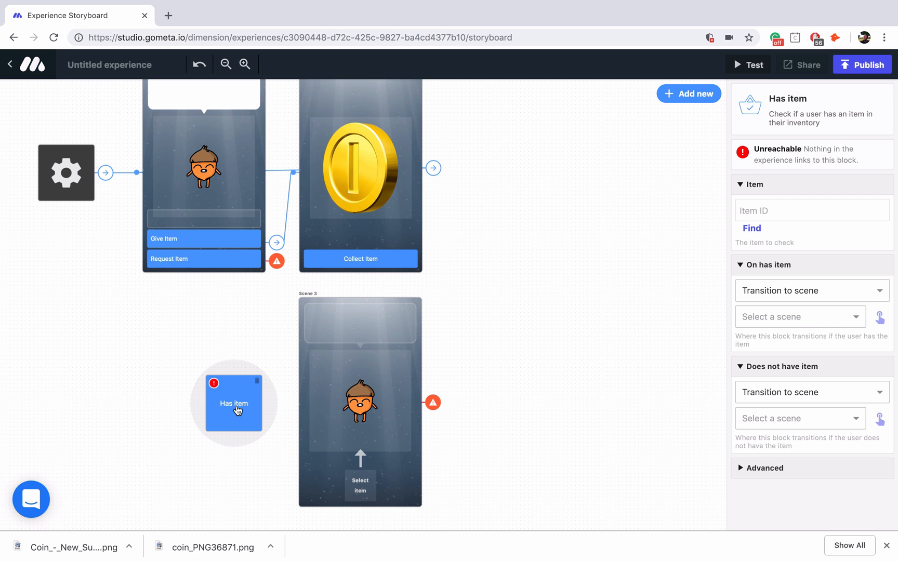
mouse_move(239, 403)
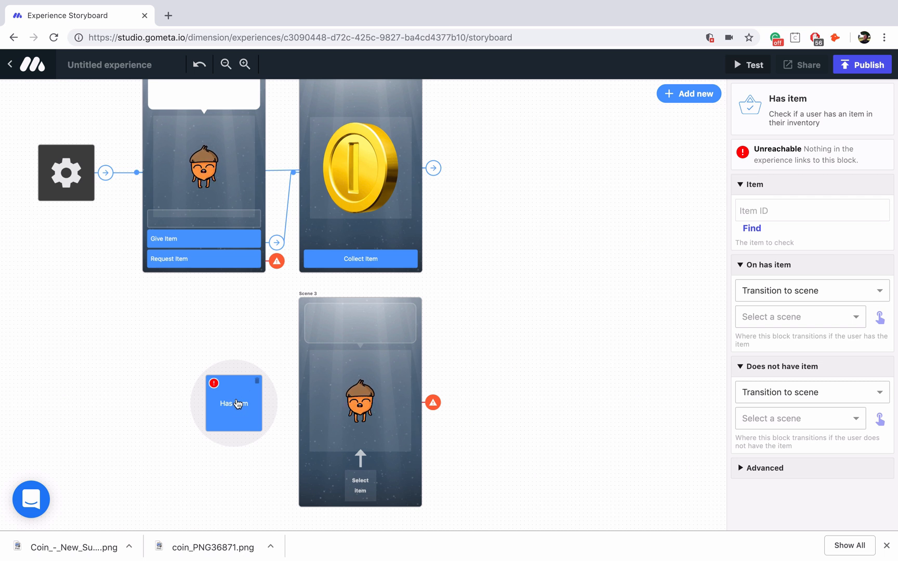
mouse_move(258, 256)
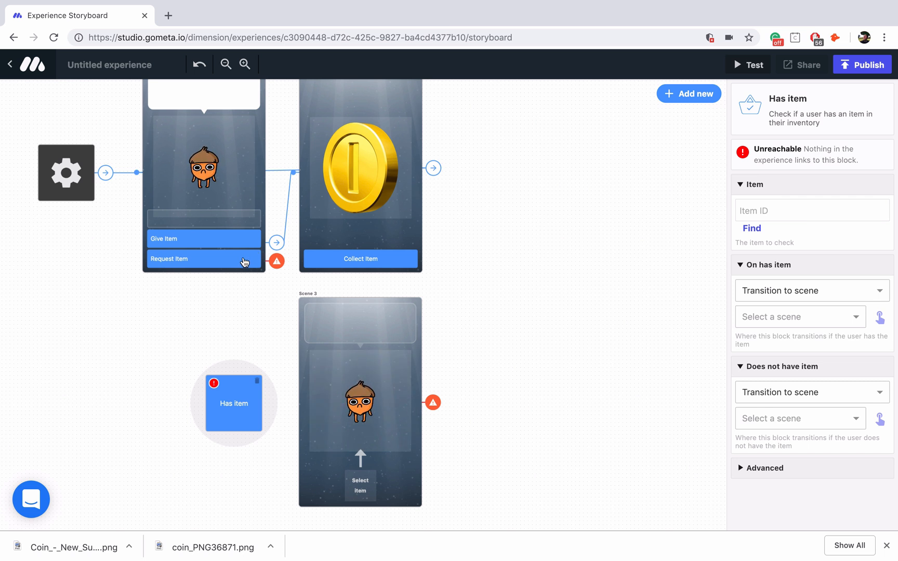
left_click(204, 259)
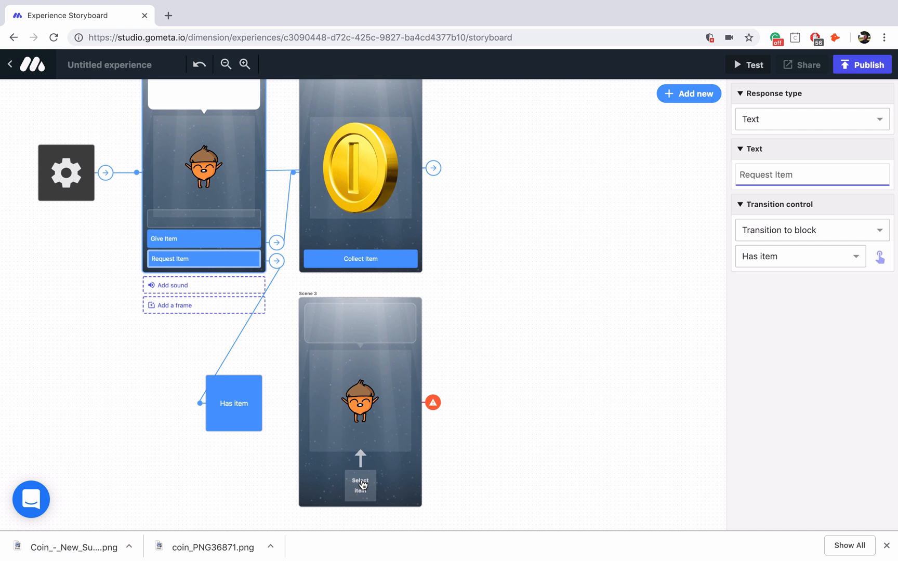
Step: Set Scene 3's requested item to the gold coin, then select the Has item block
left_click(360, 484)
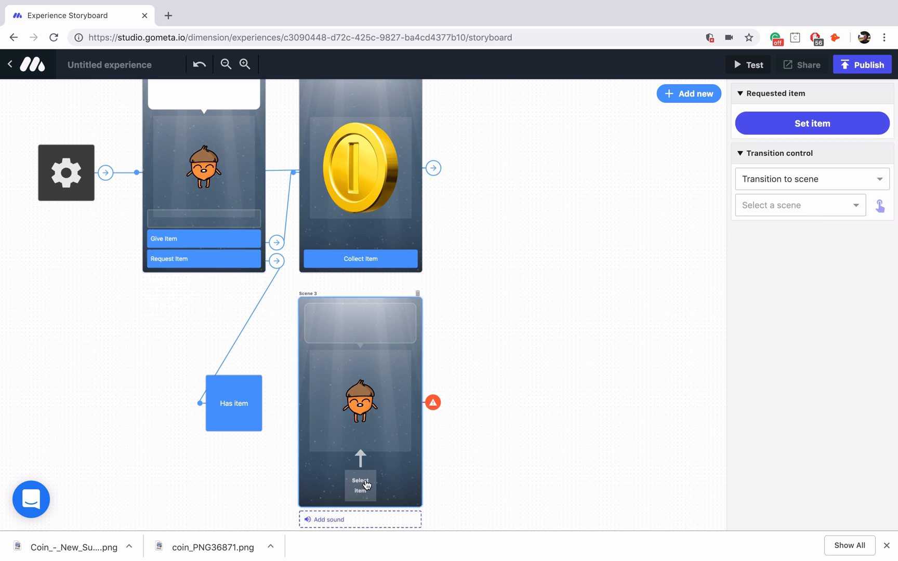
scroll("down", 3)
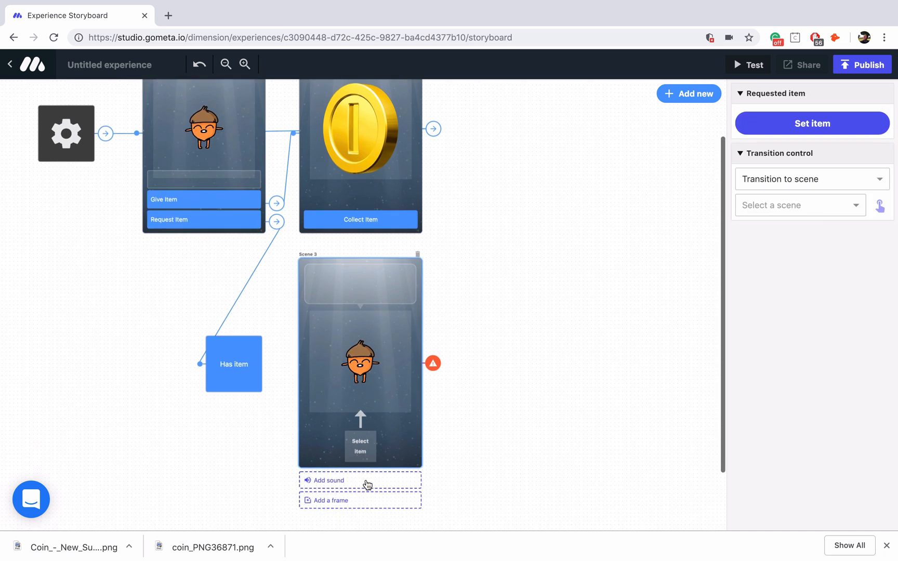
mouse_move(803, 123)
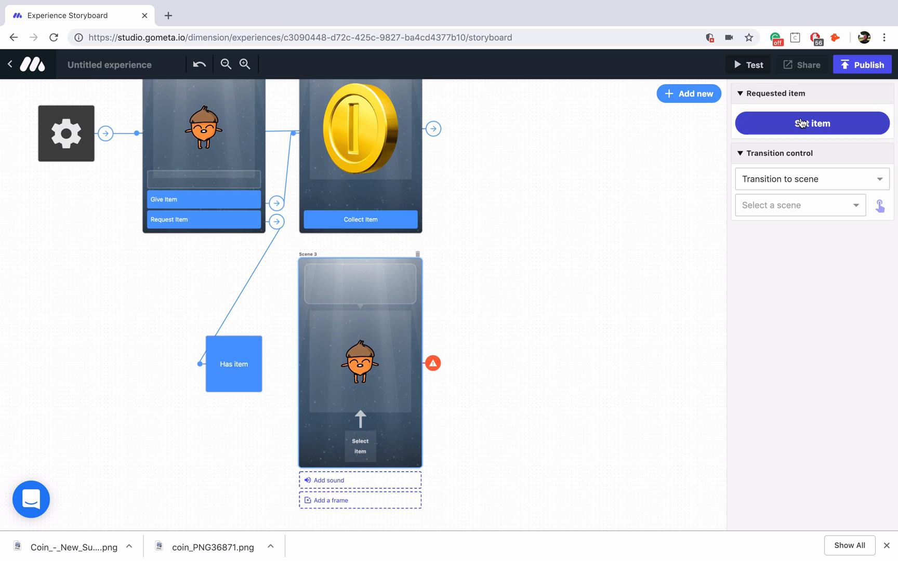
mouse_move(790, 132)
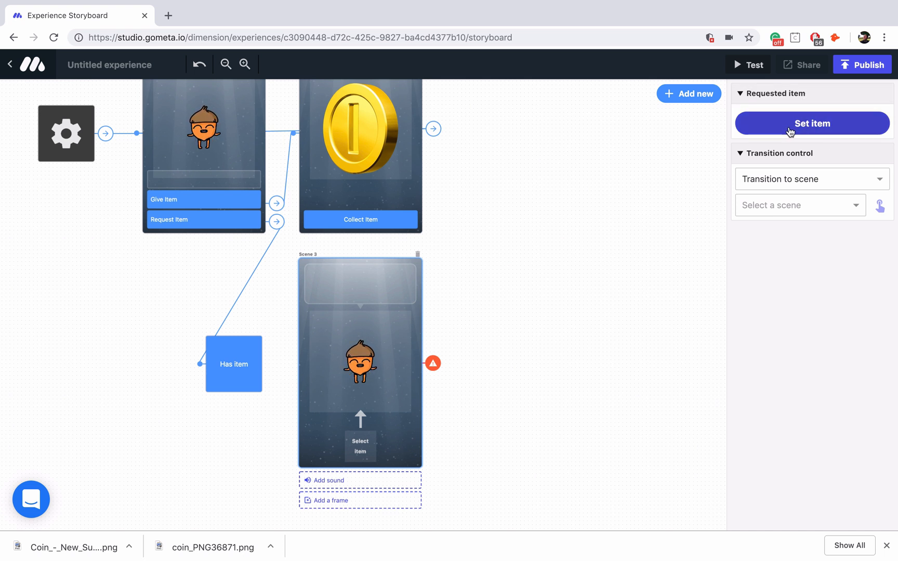
left_click(813, 124)
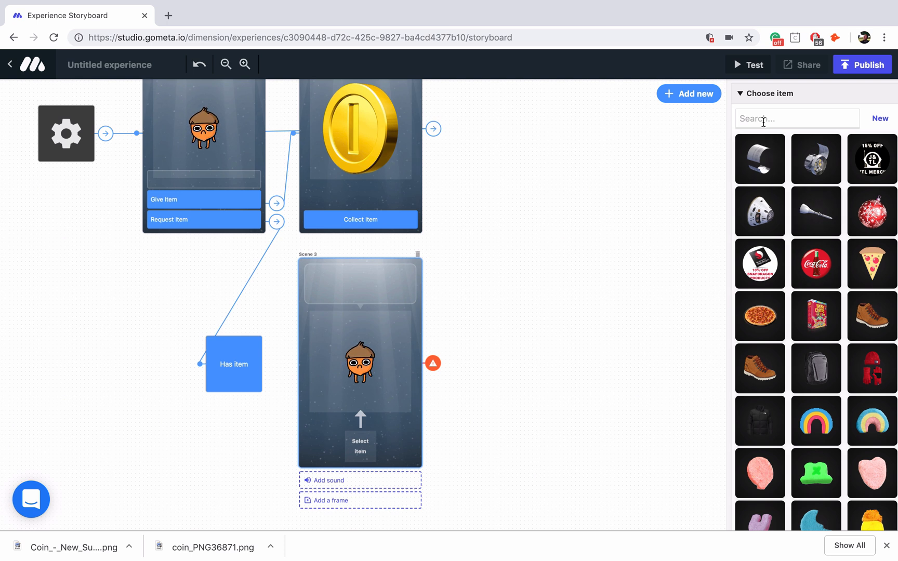
type("coin")
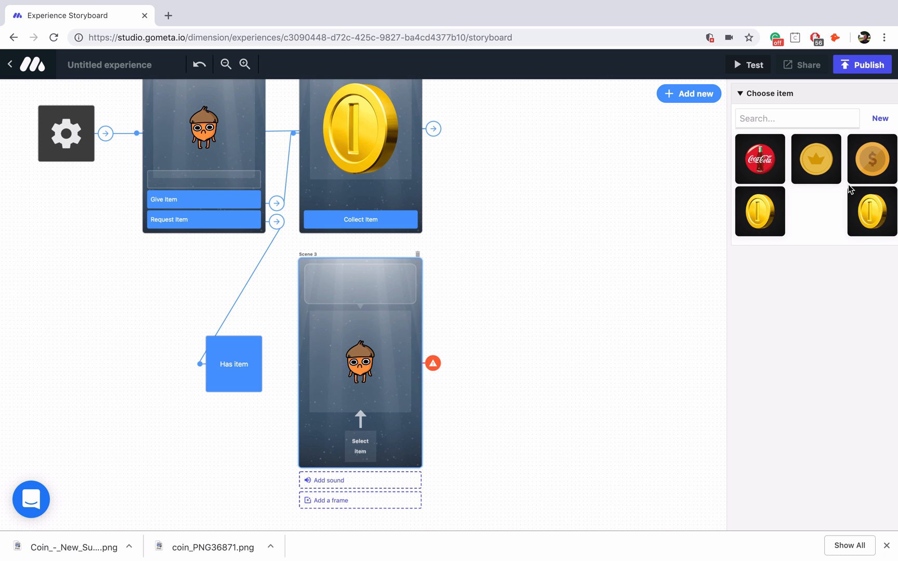
left_click(872, 212)
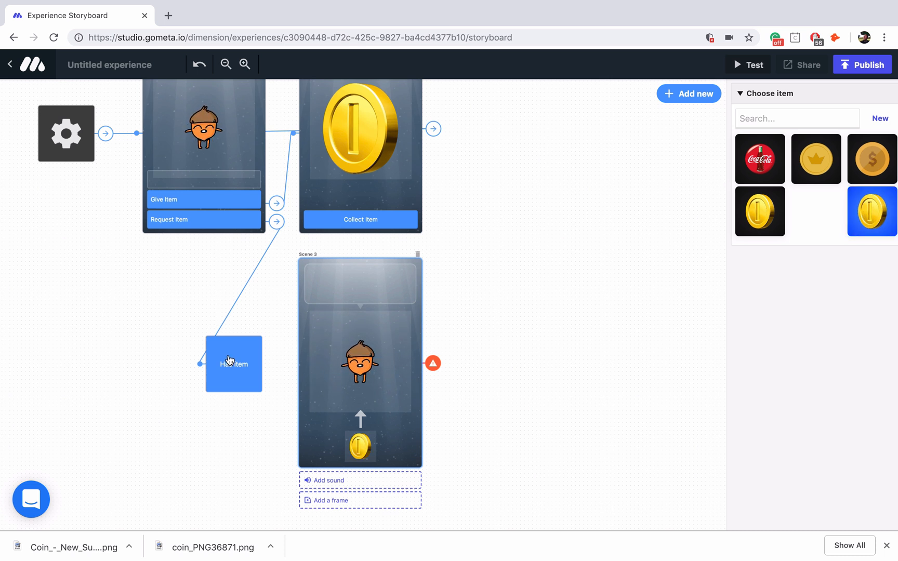
left_click(234, 363)
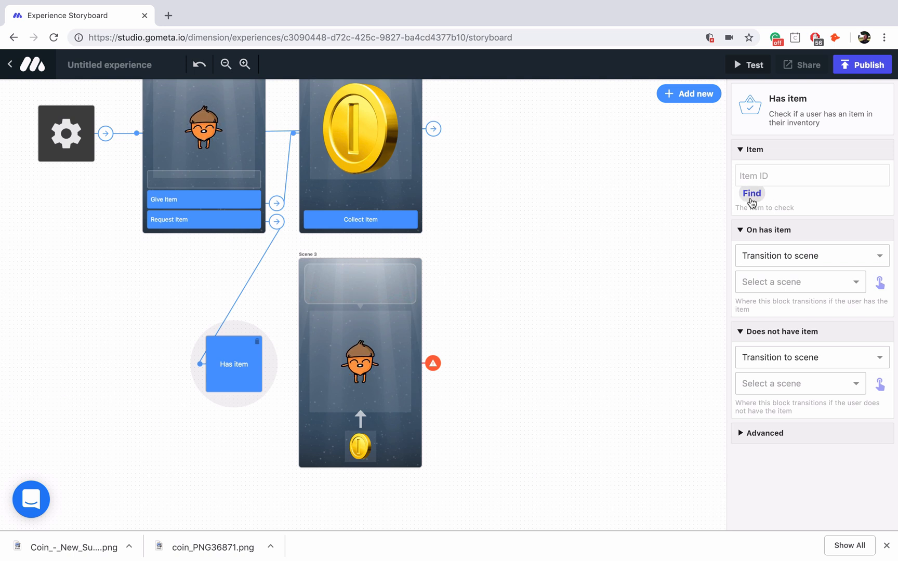
Step: Choose the gold coin as the item the Has item block checks for
left_click(752, 193)
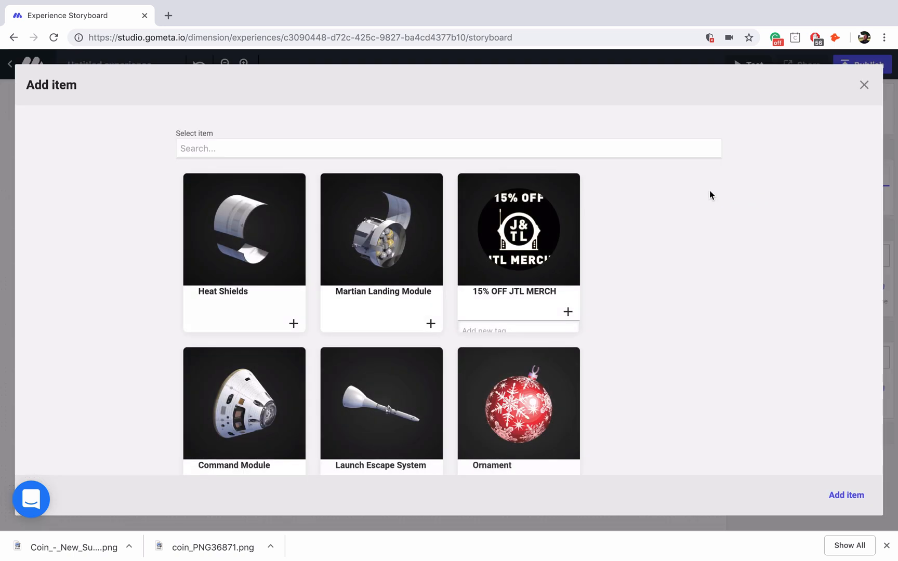
scroll("down", 3)
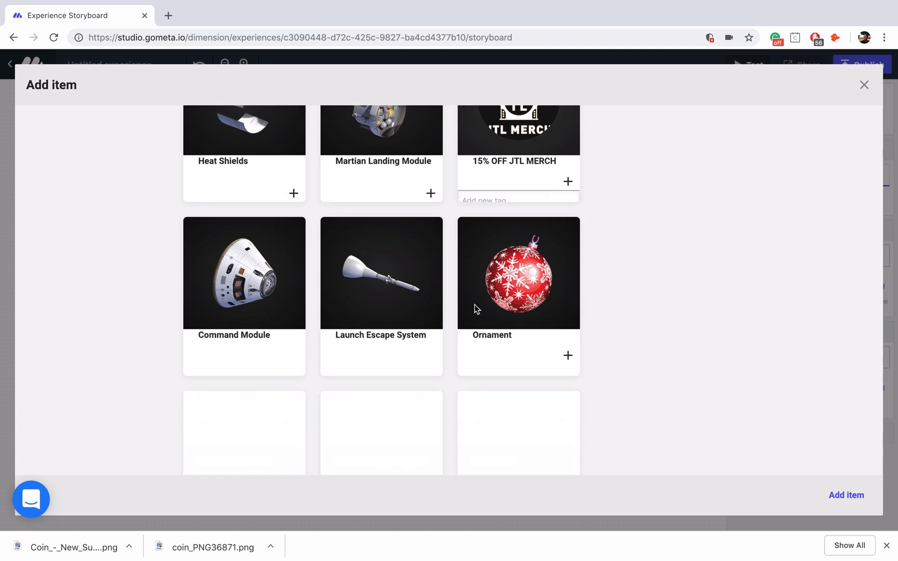
scroll("down", 3)
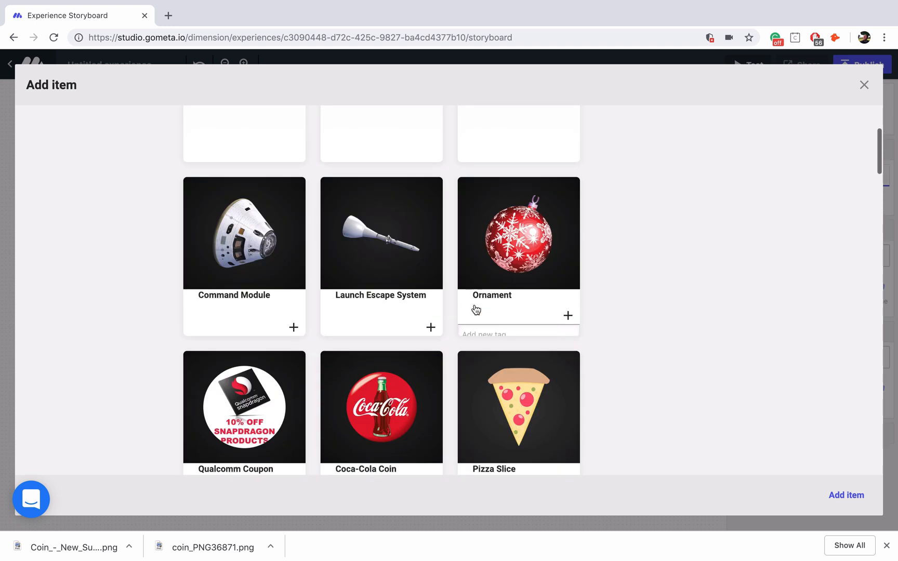
type("coi")
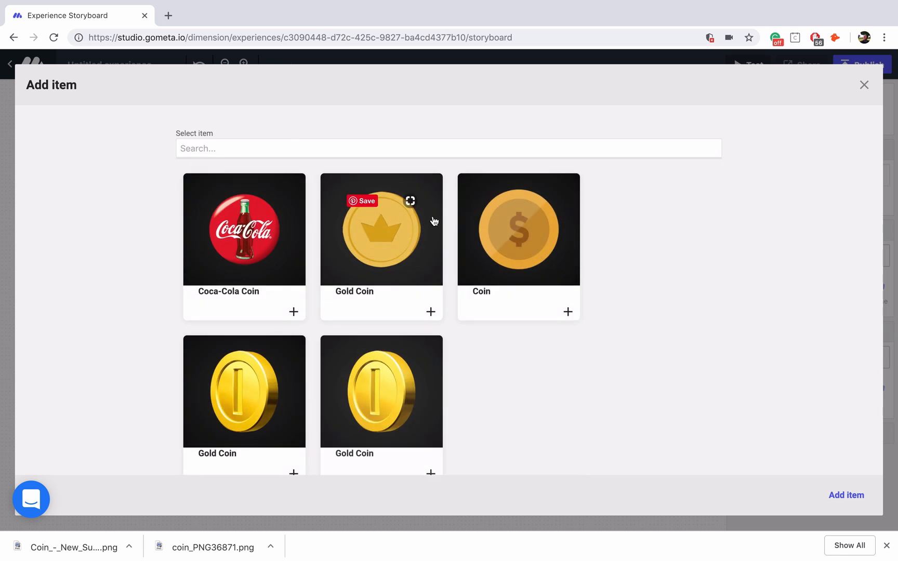
left_click(381, 404)
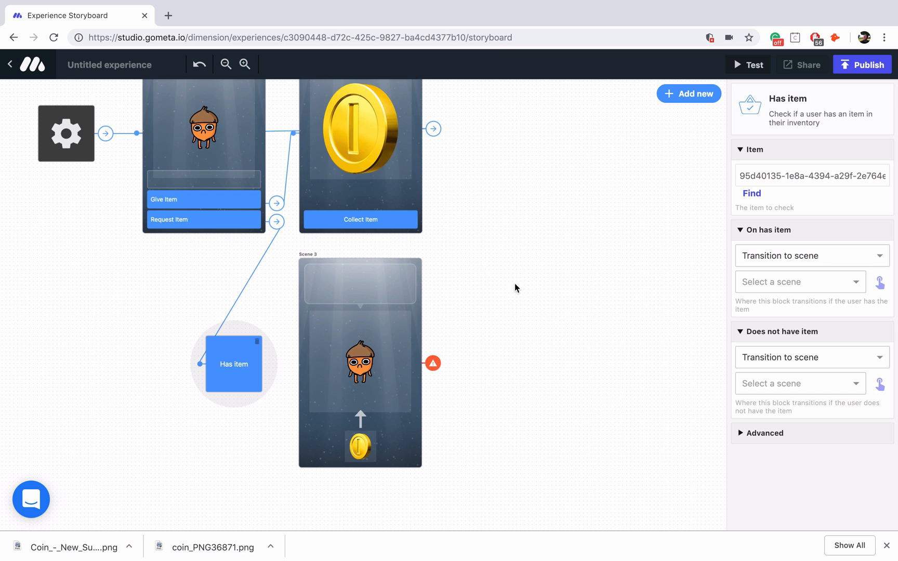
mouse_move(508, 276)
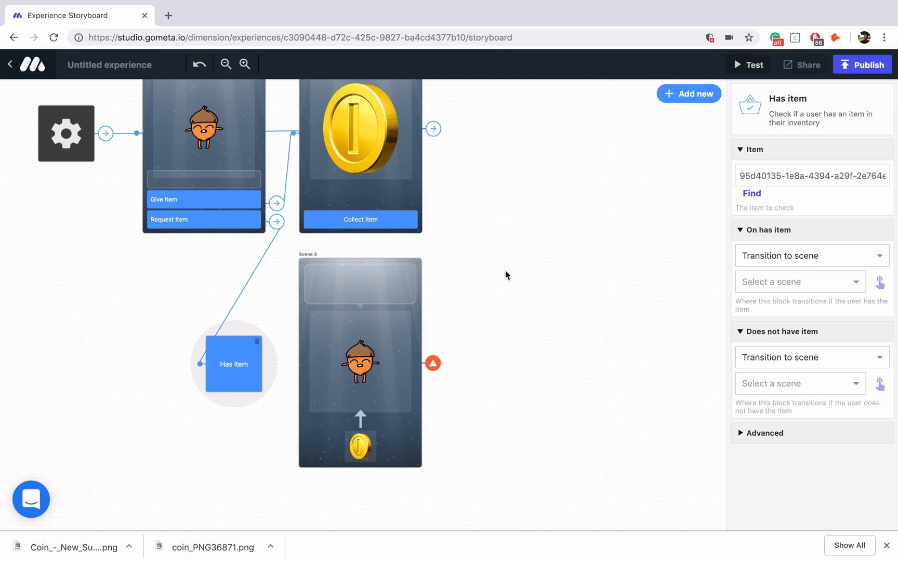
mouse_move(531, 214)
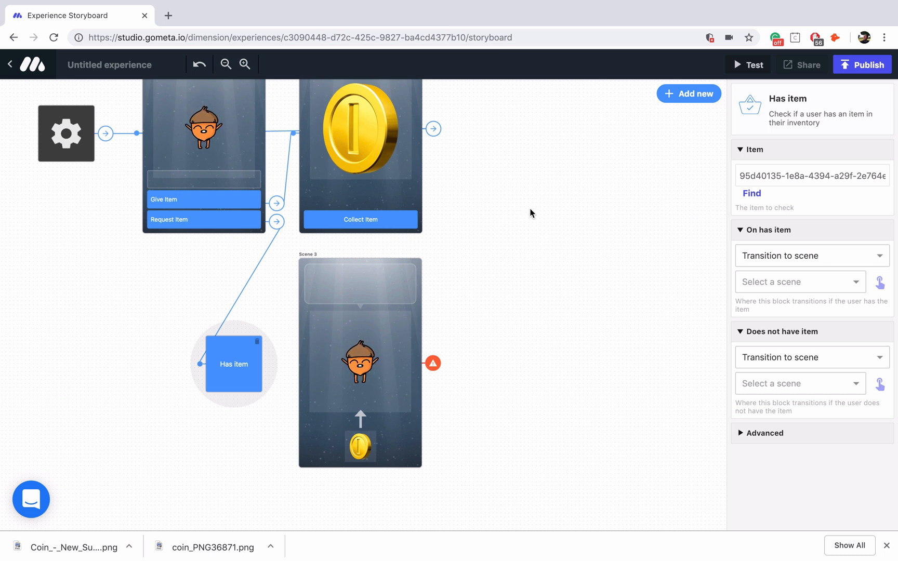
mouse_move(456, 313)
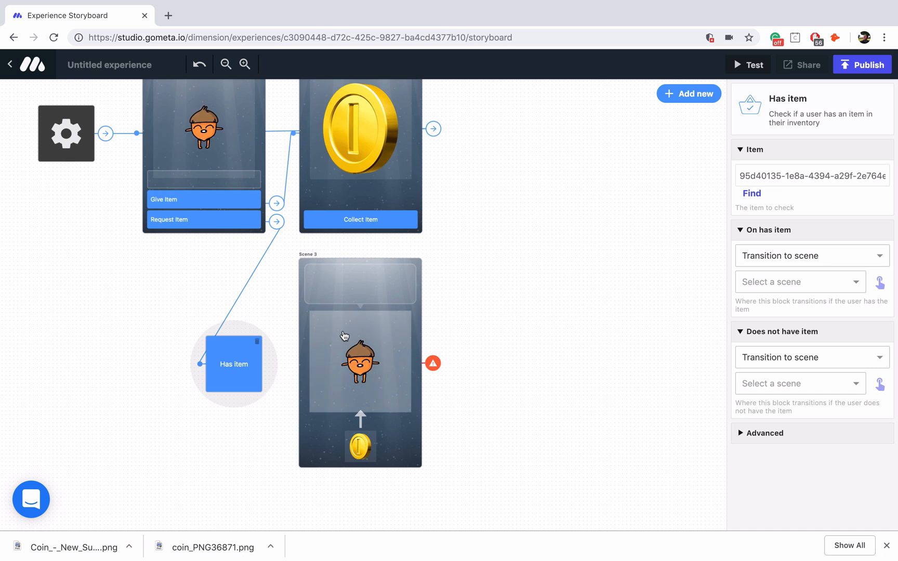
mouse_move(801, 272)
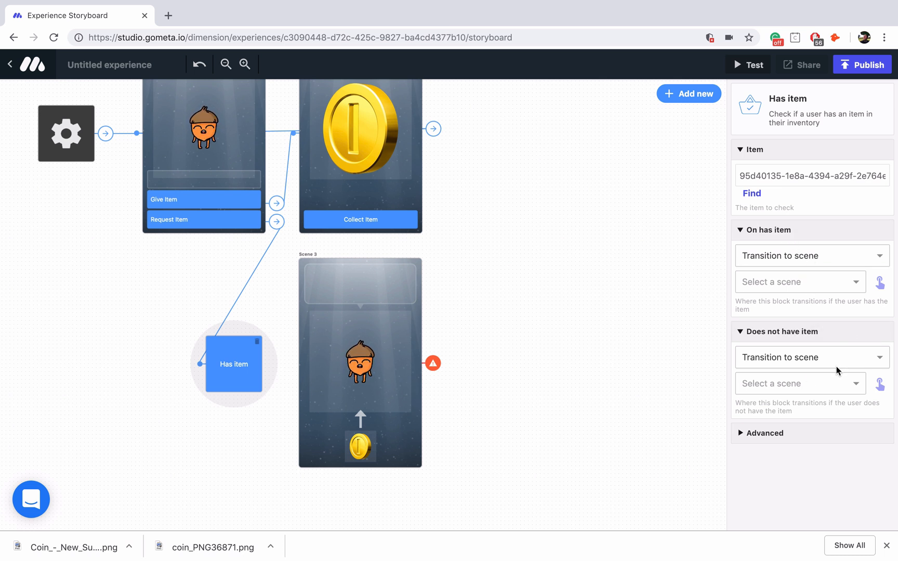
Step: Send users who have the coin to Scene 3 and add a fourth scene
scroll("down", 3)
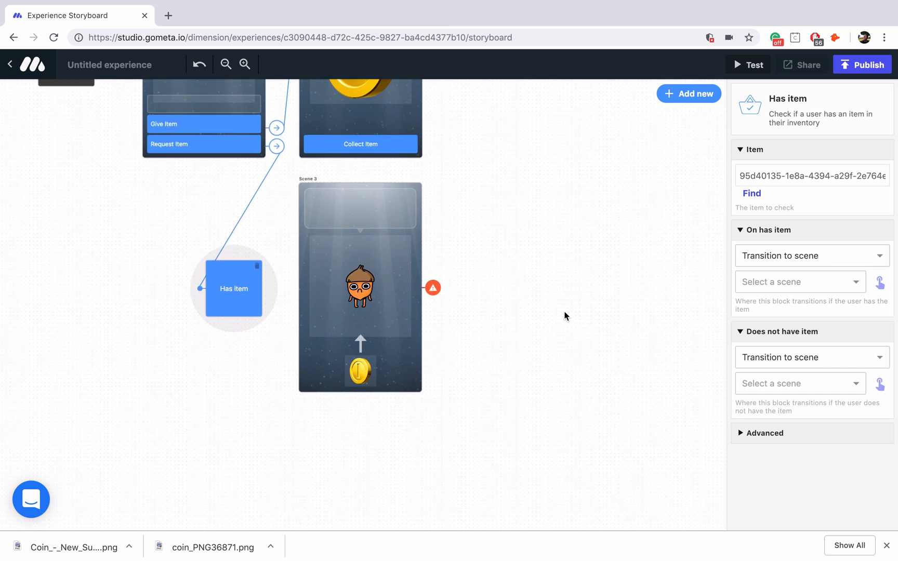
mouse_move(630, 309)
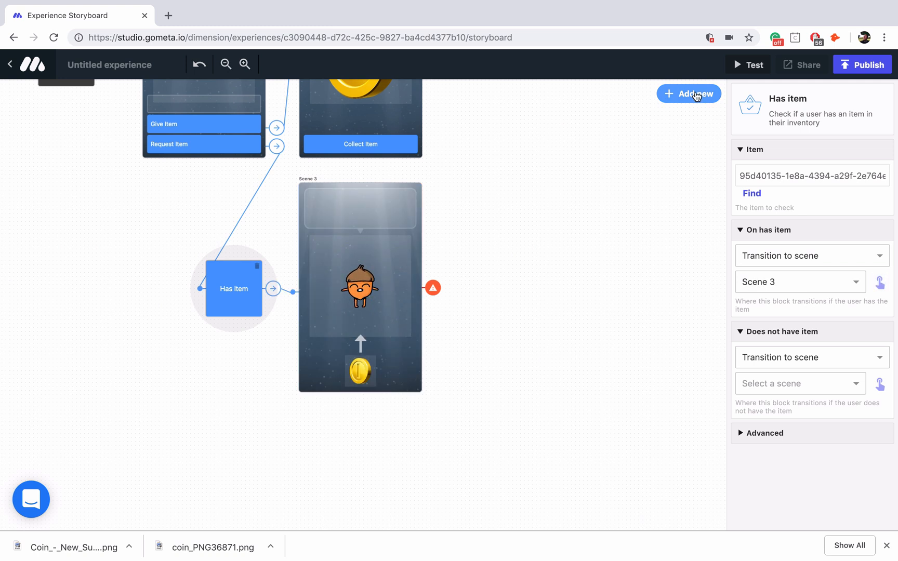
left_click(697, 93)
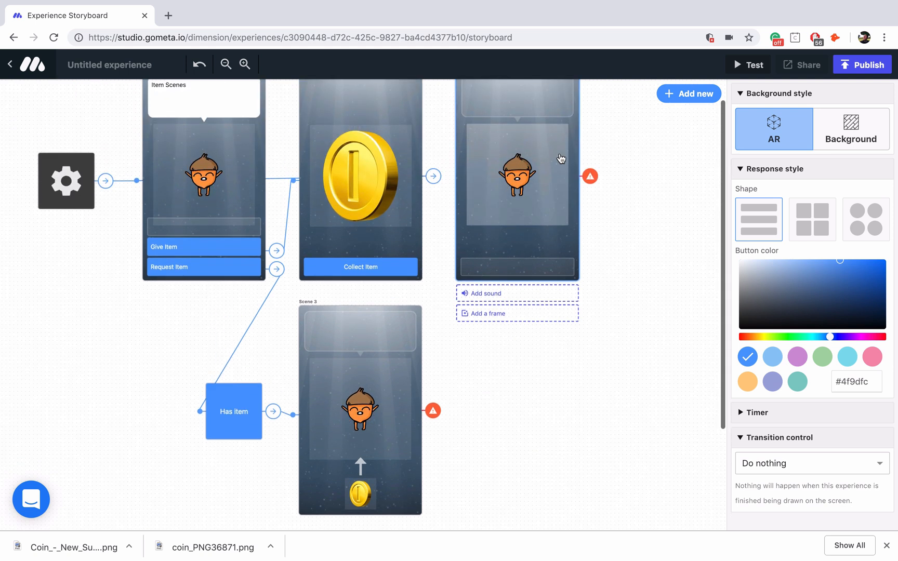
Step: Route the Has item block's 'Does not have item' branch to Scene 4, leaving 'On has item' at Scene 3
scroll("down", 3)
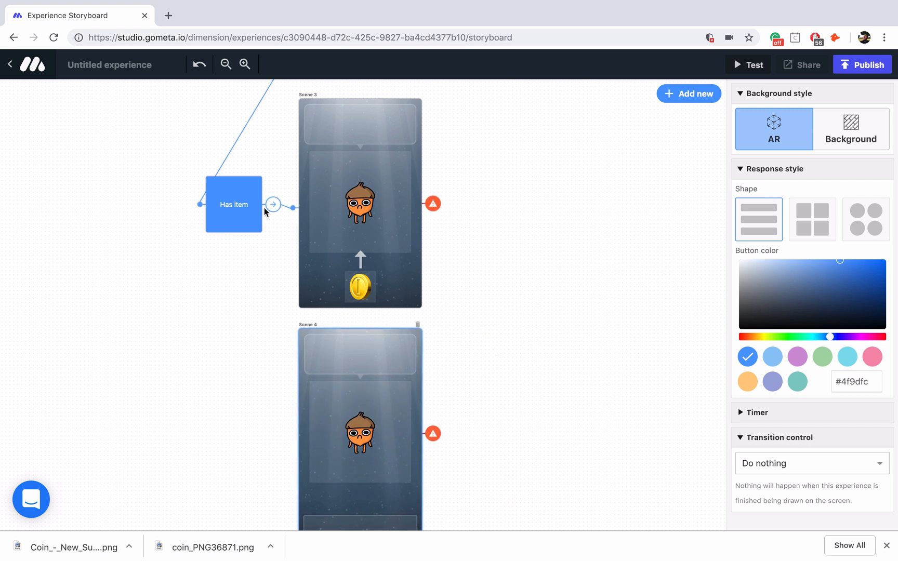
left_click(234, 204)
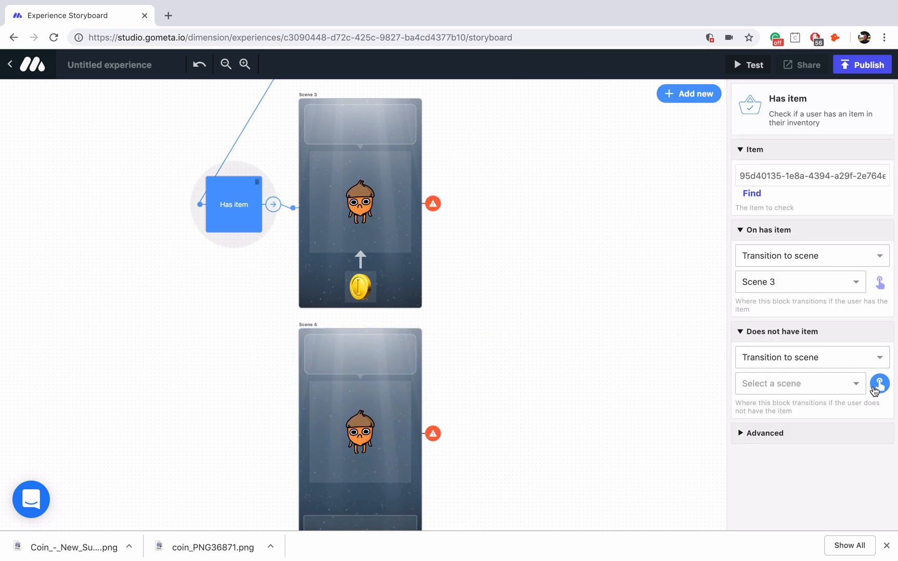
left_click(800, 383)
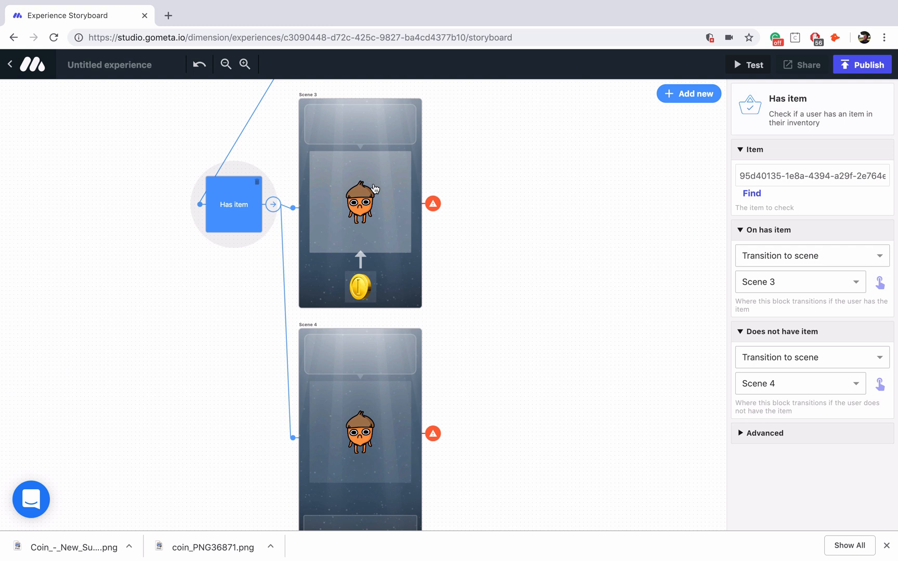
left_click(360, 204)
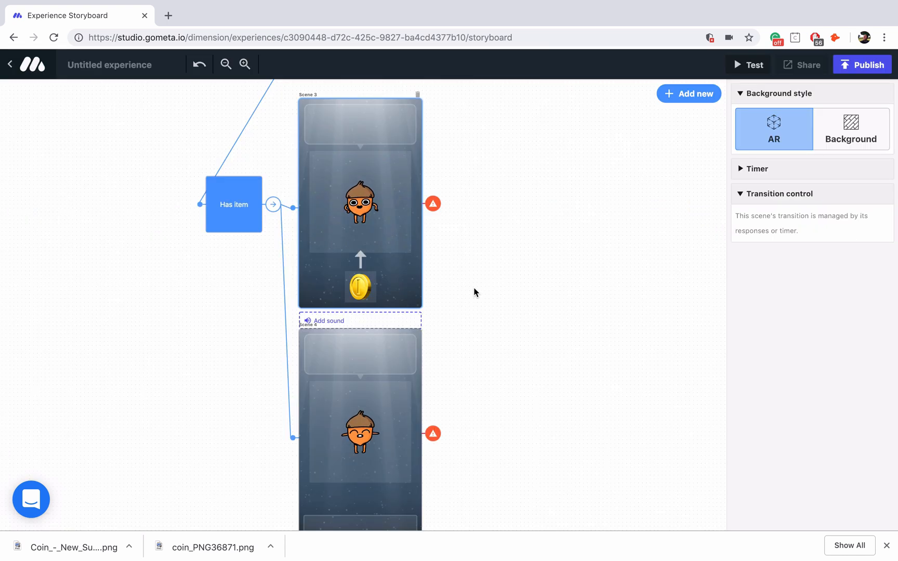
Step: Enter Scene 4's message 'You do not have this item. Come back when you get it!' with a 'Back to menu' button
left_click(360, 432)
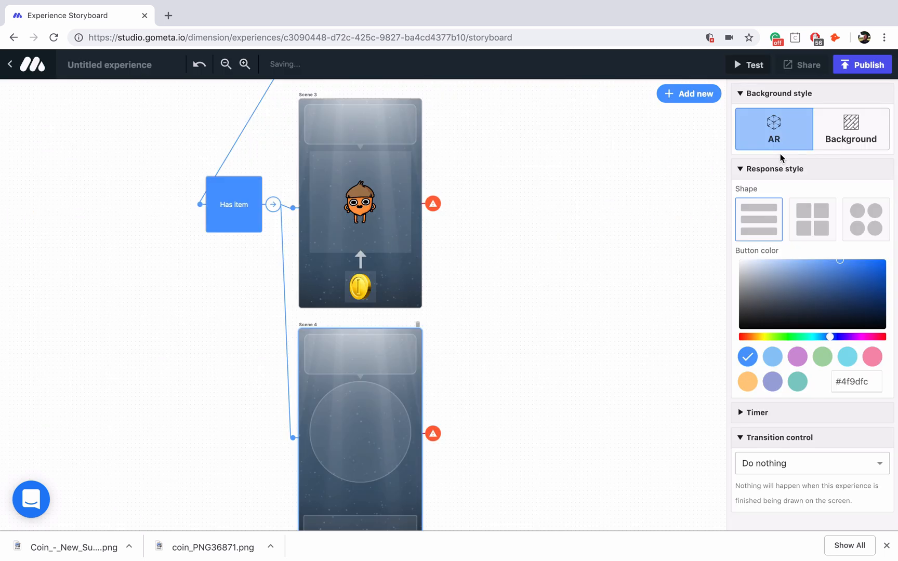
scroll("down", 3)
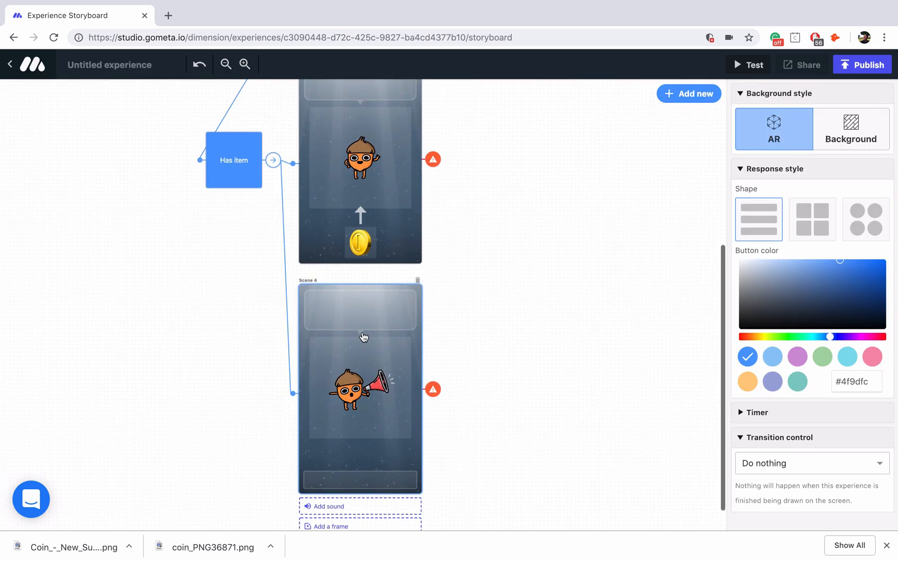
type("You do not have this item. Come back when you get")
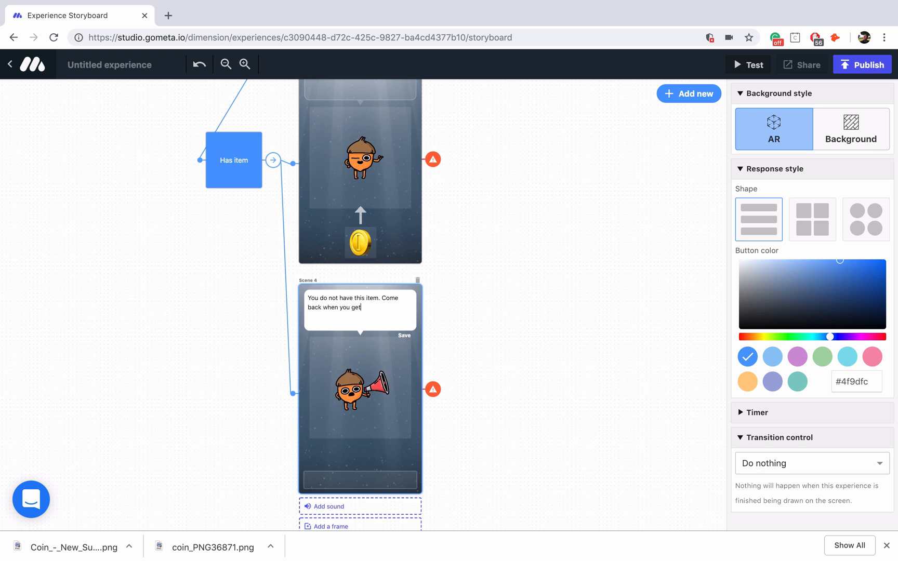
type("it!")
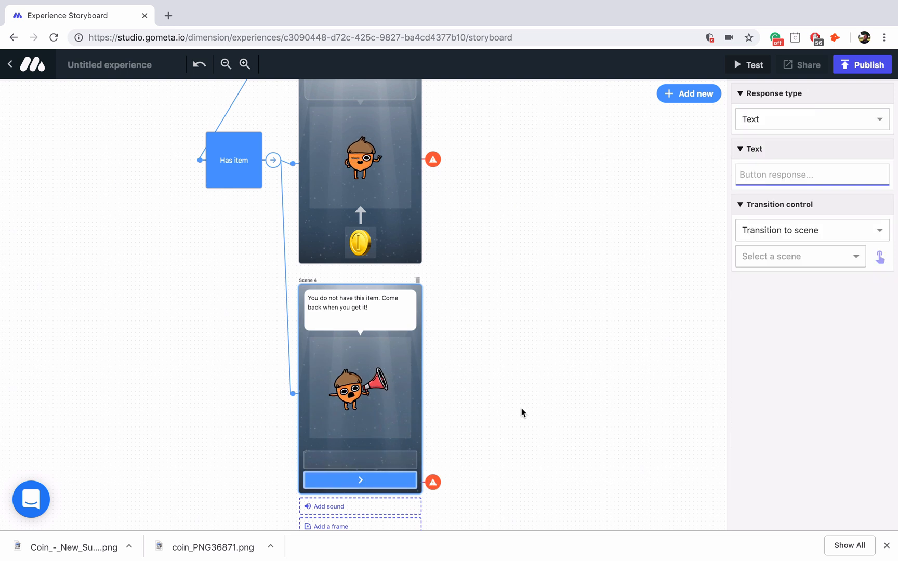
type("Back to menu")
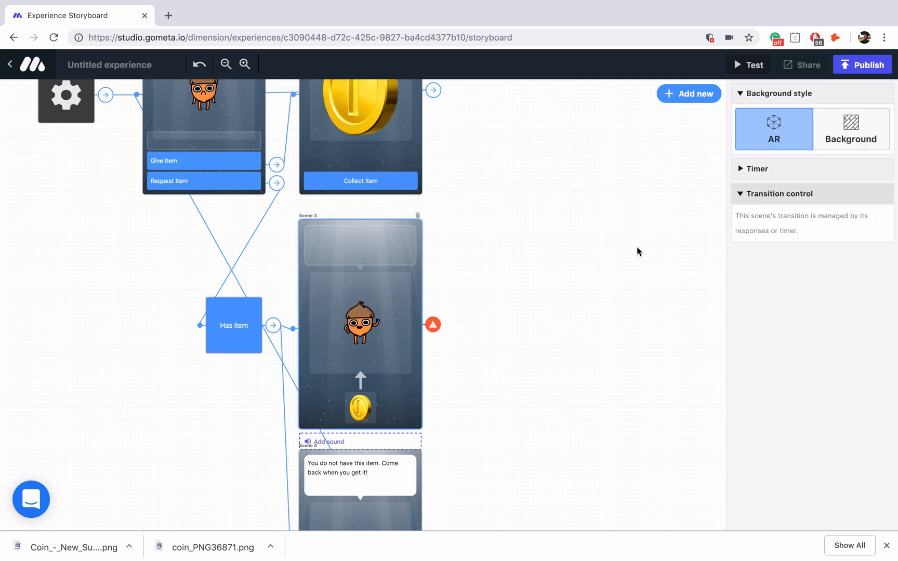
mouse_move(402, 394)
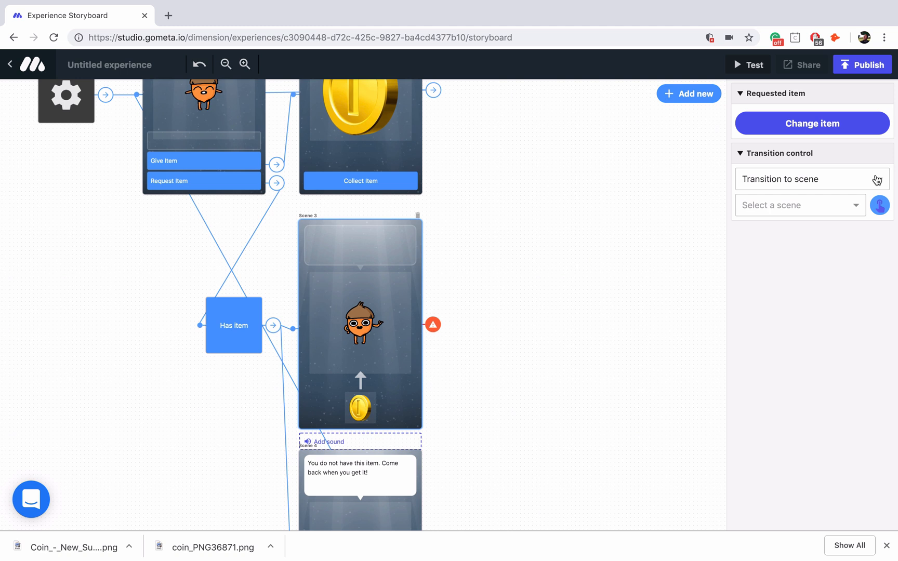
Step: Set Scene 3's Transition control to End experience
left_click(813, 179)
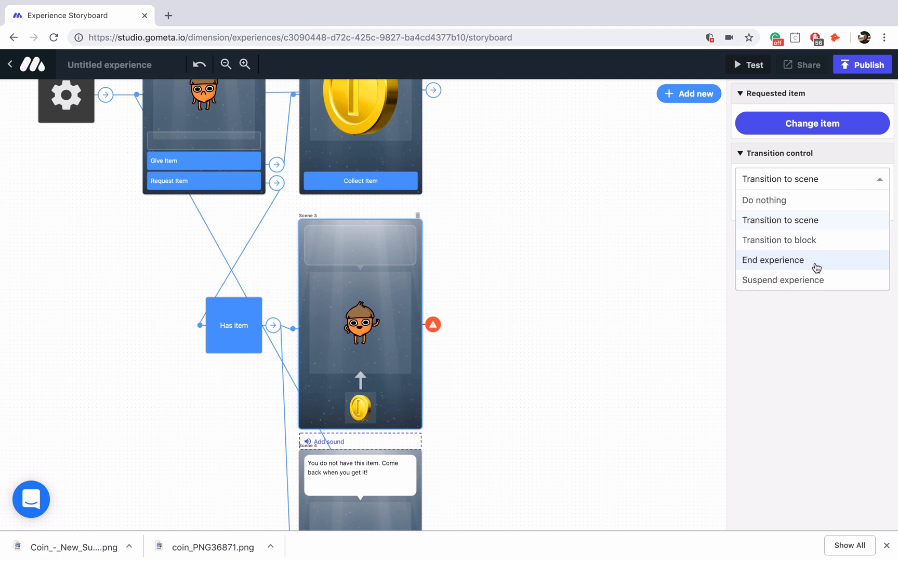
left_click(774, 260)
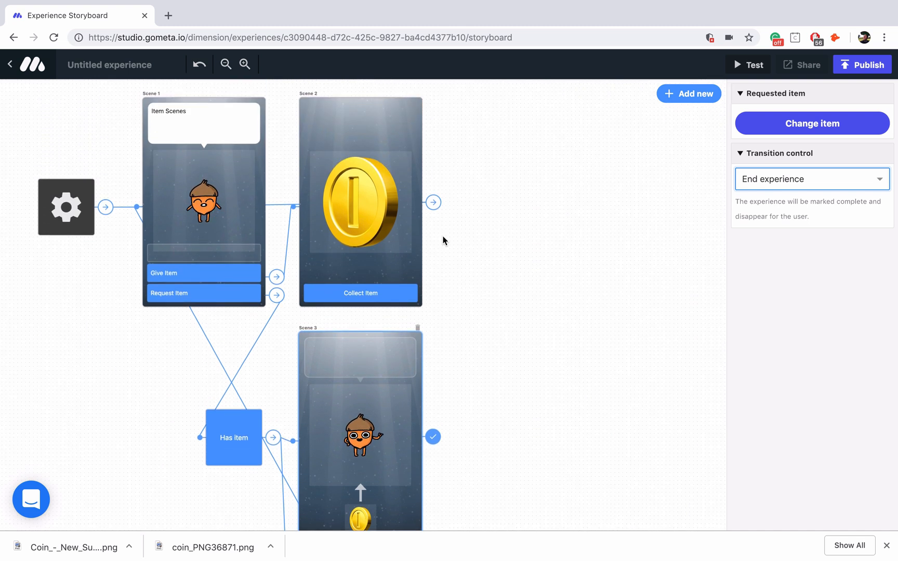
mouse_move(420, 260)
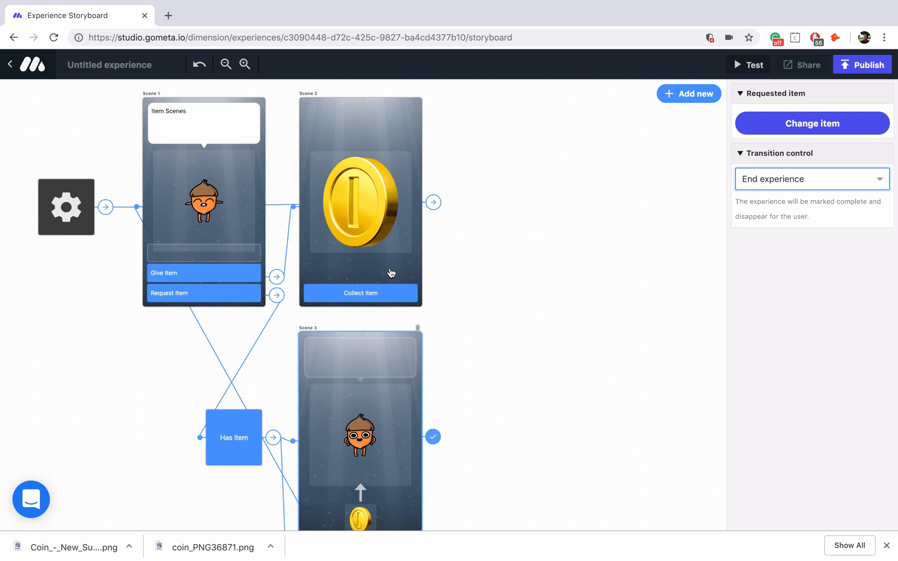
scroll("down", 3)
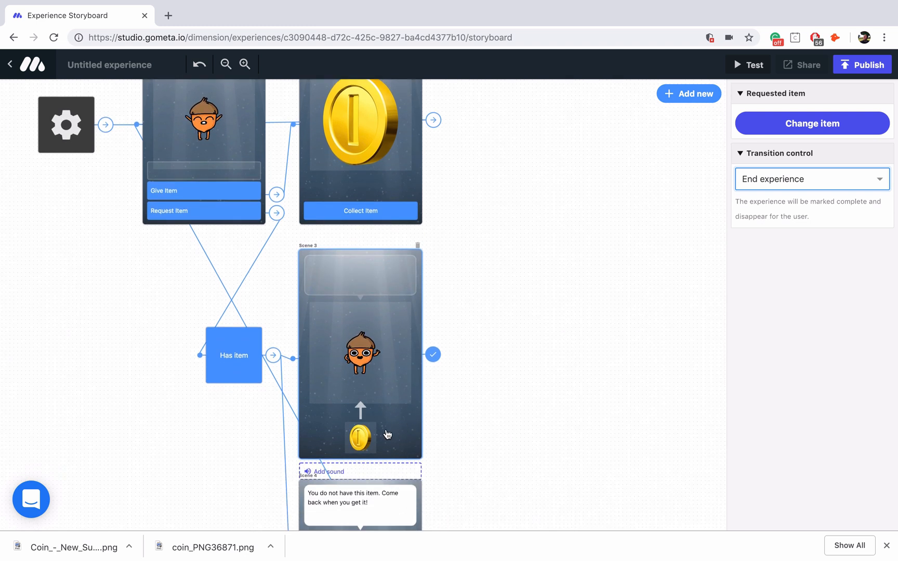
mouse_move(403, 436)
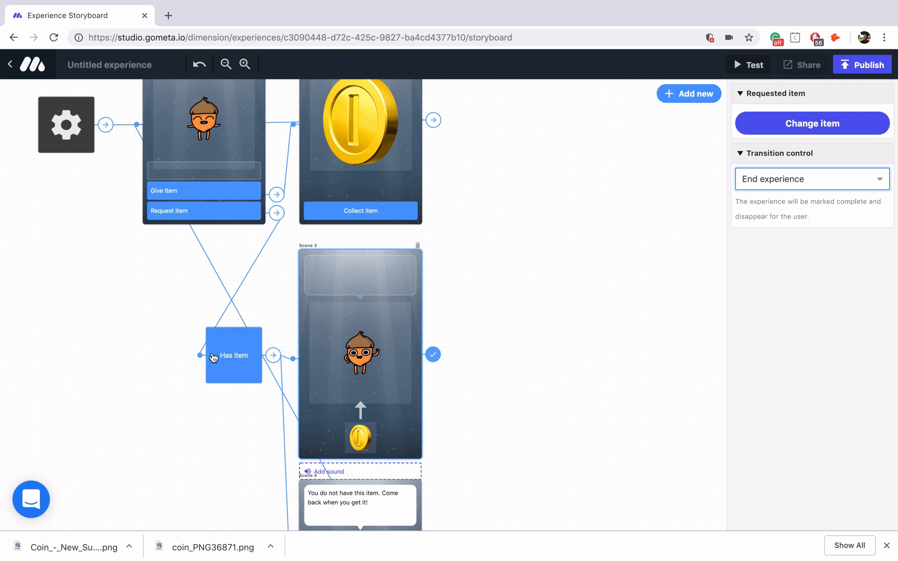
left_click(233, 359)
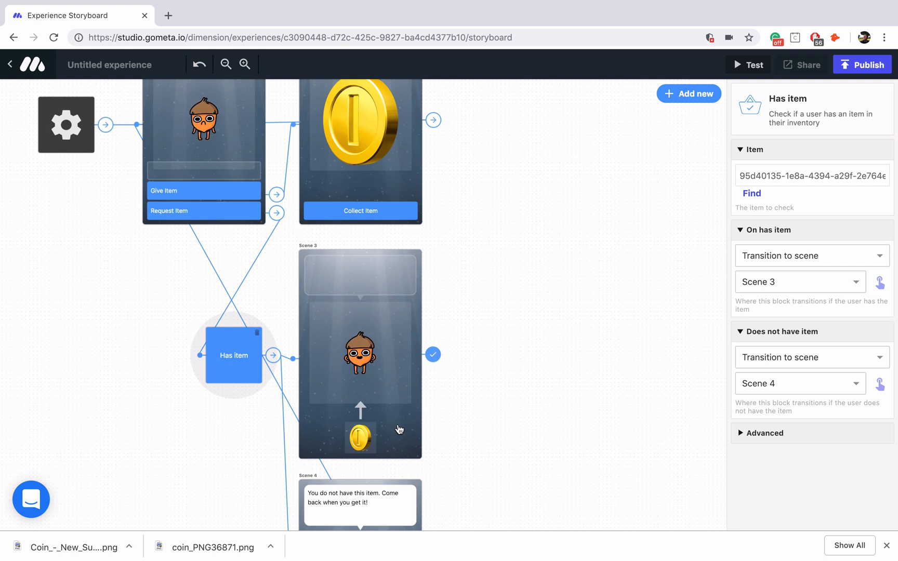
mouse_move(301, 375)
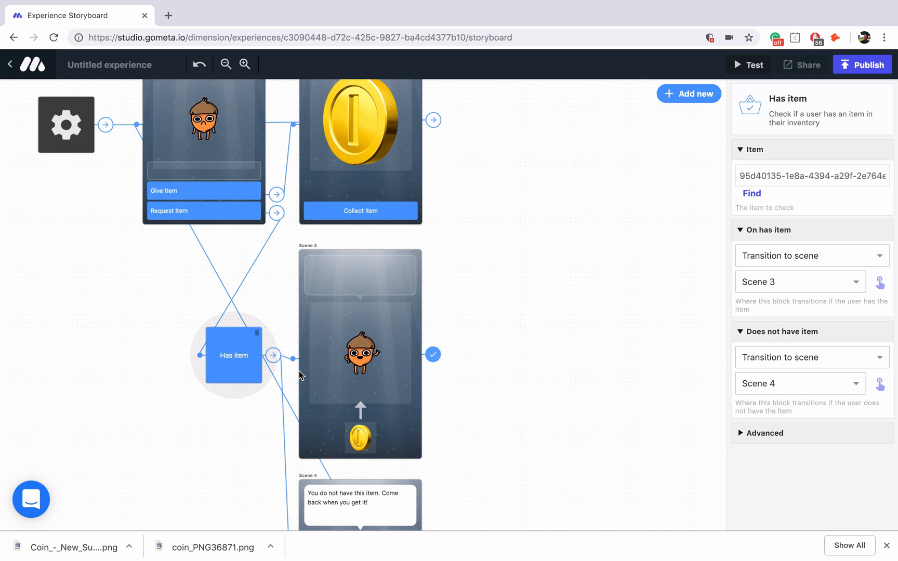
scroll("down", 3)
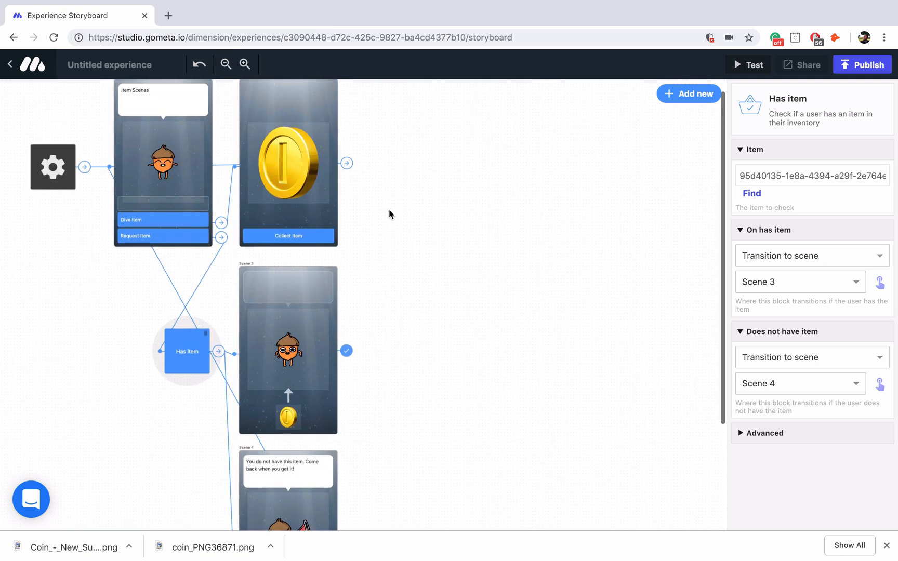
Step: Publish the experience with the name 'Tutorial Item Scenes'
left_click(863, 64)
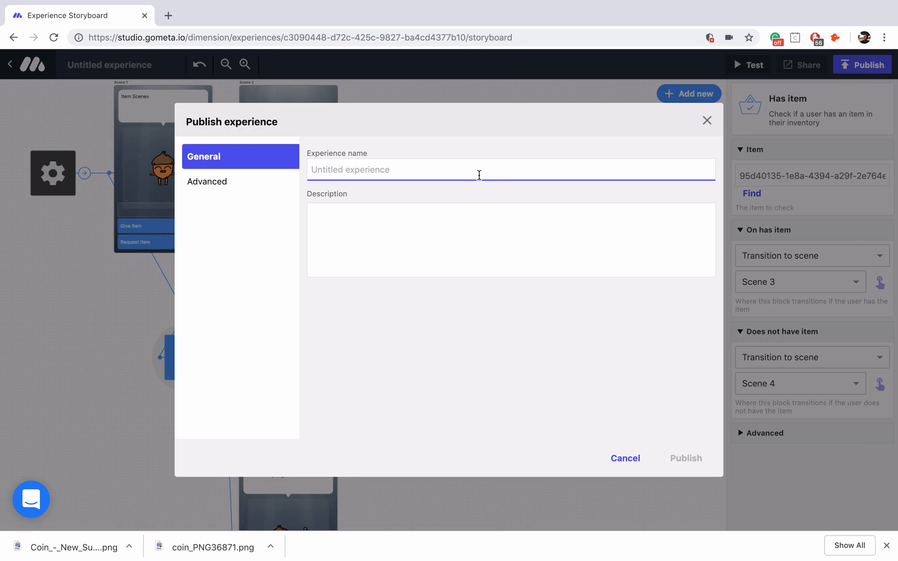
type("Tutorial Item Scen")
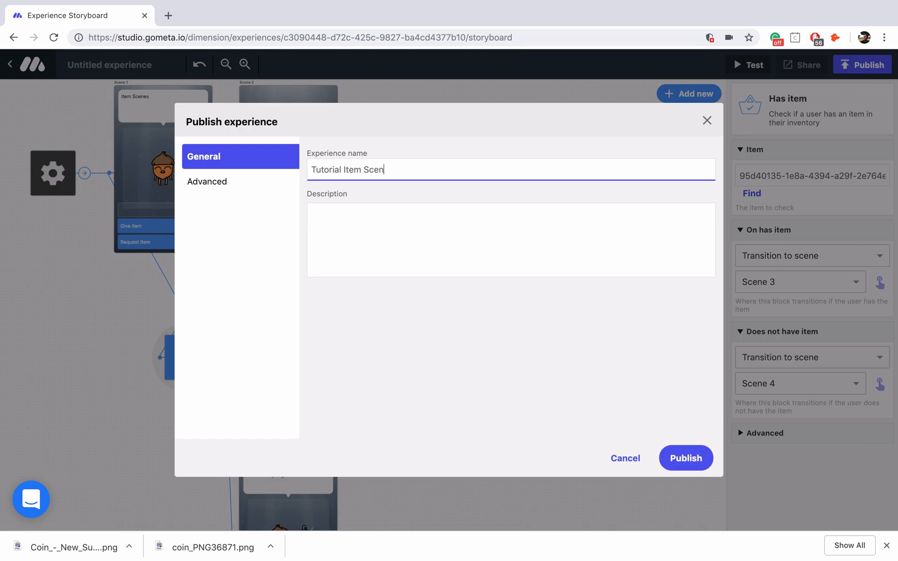
type("es")
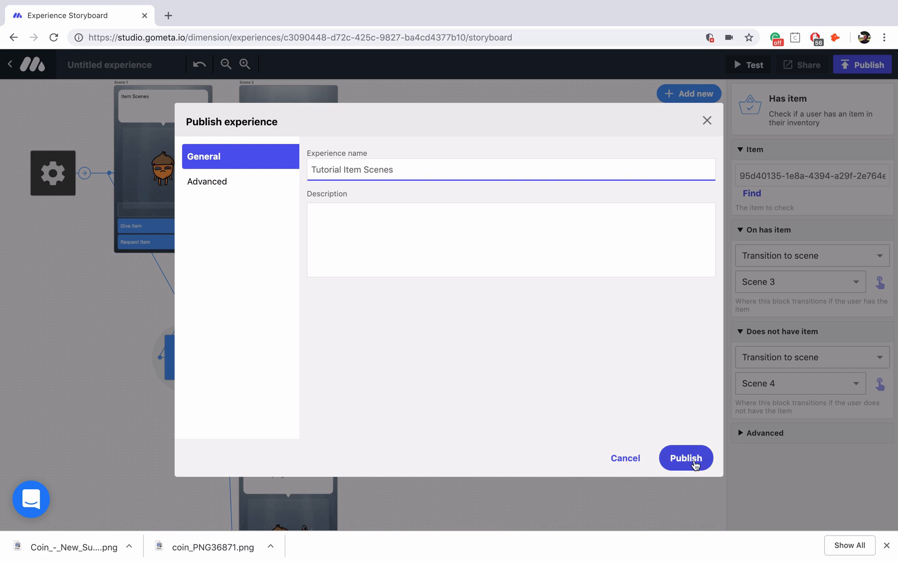
left_click(686, 458)
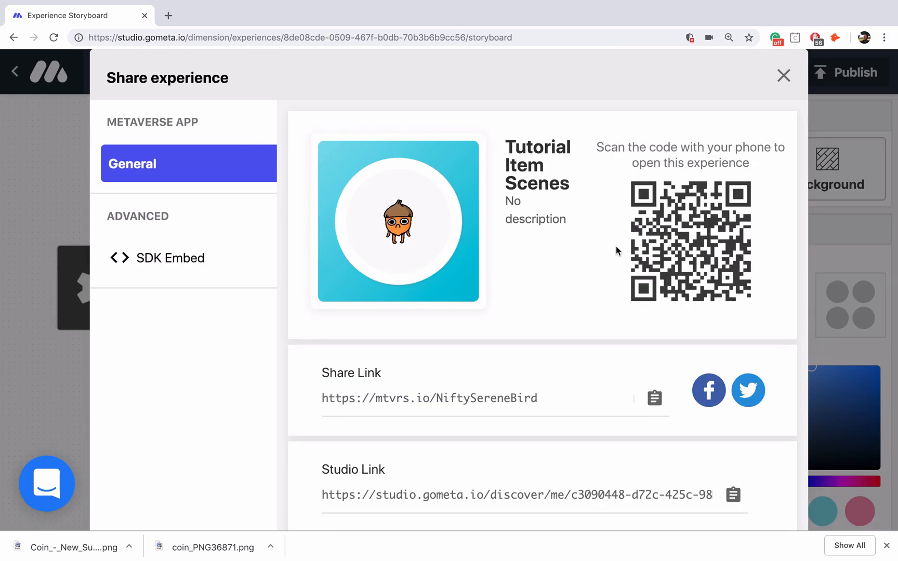
mouse_move(608, 315)
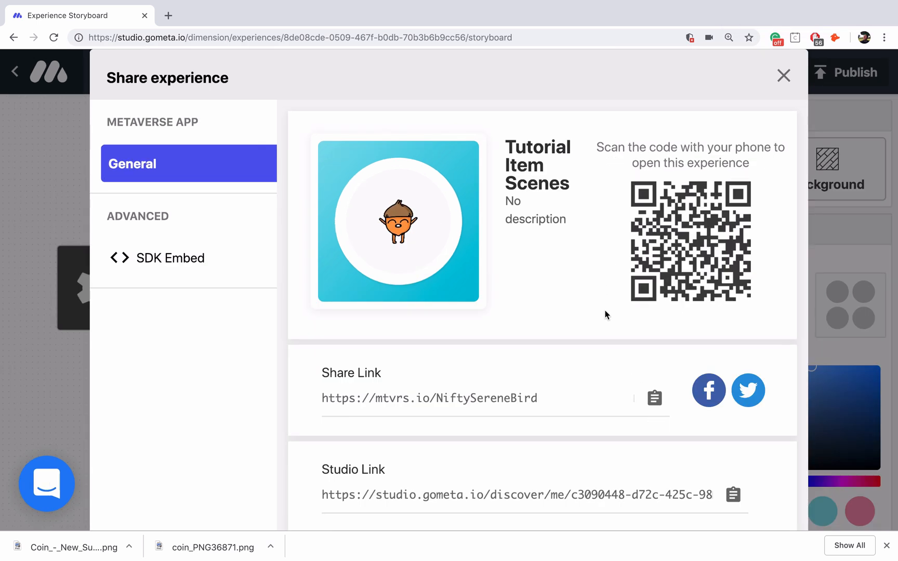
mouse_move(601, 166)
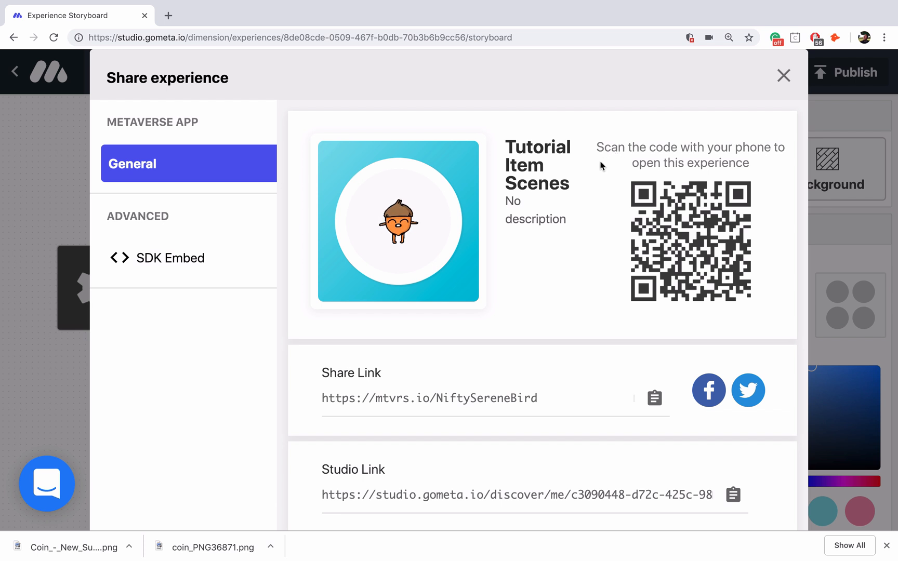
mouse_move(598, 170)
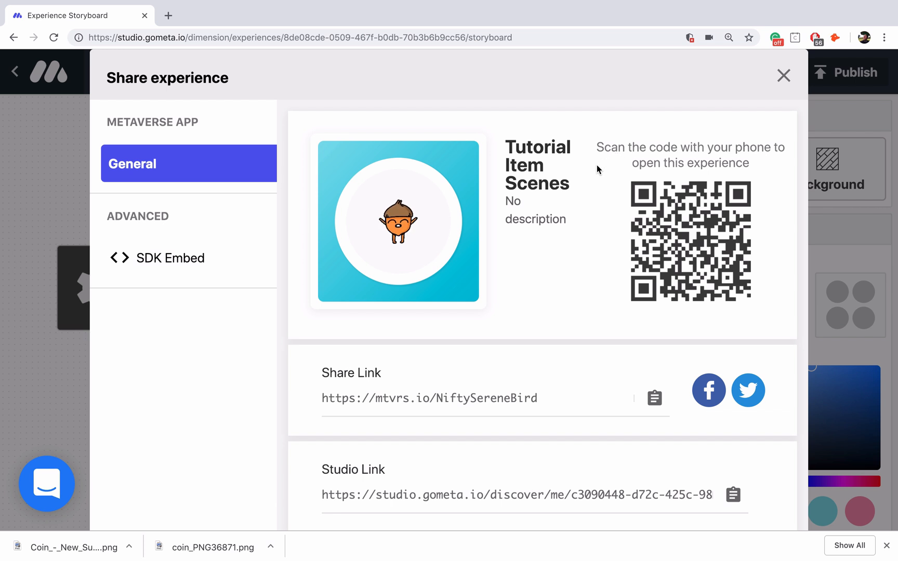